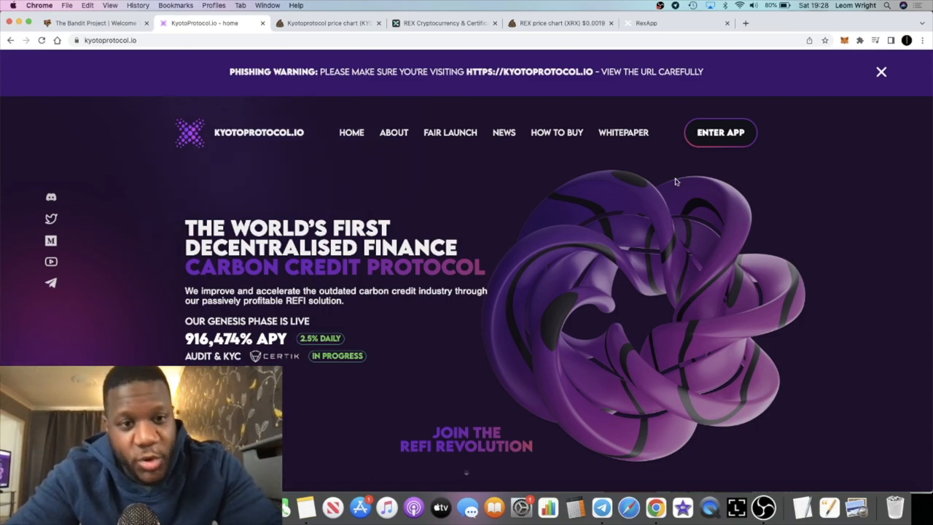
mouse_move(633, 183)
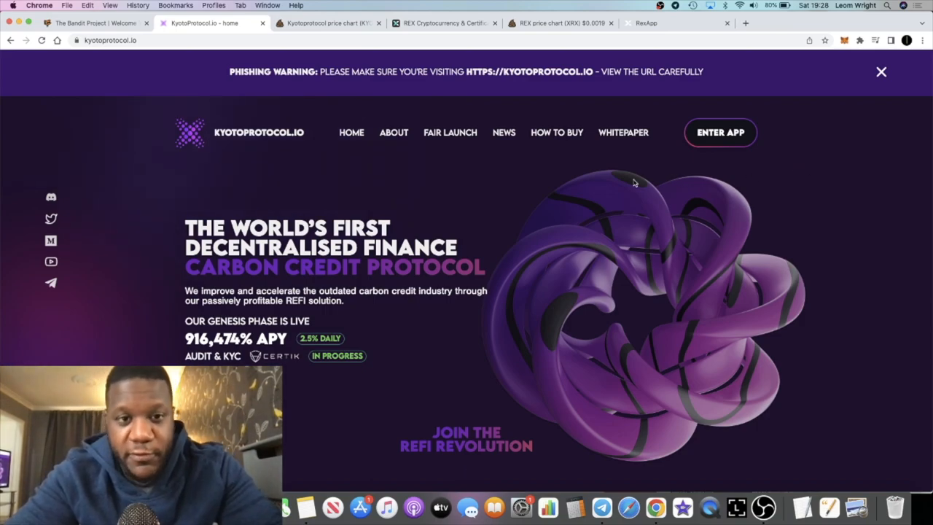
mouse_move(450, 132)
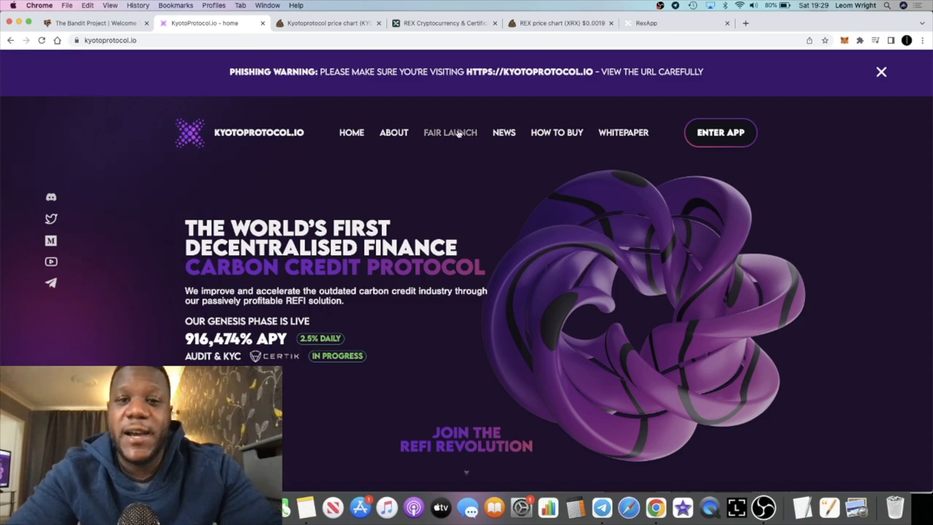
- View the fair launch page past the Presale Ended notice (2,388,750 BUSD raised), then the KYOTO chart
click(450, 132)
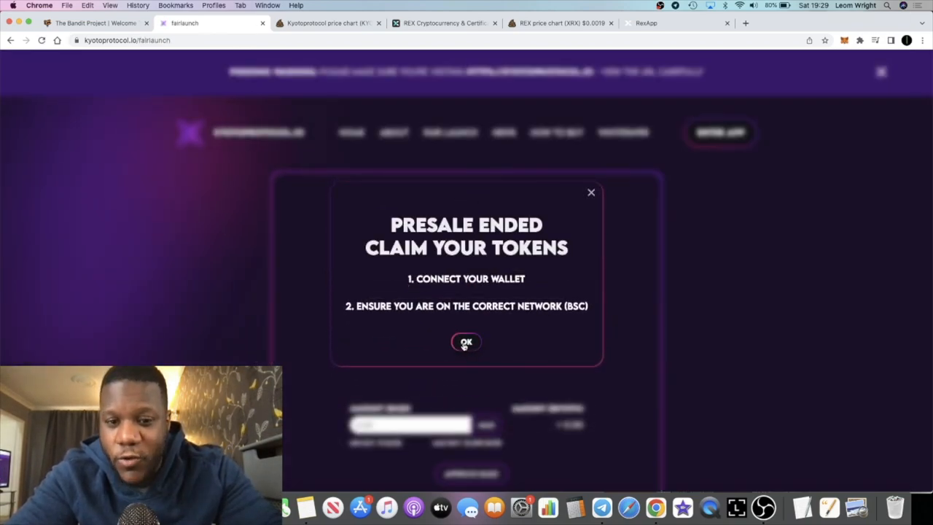
click(466, 342)
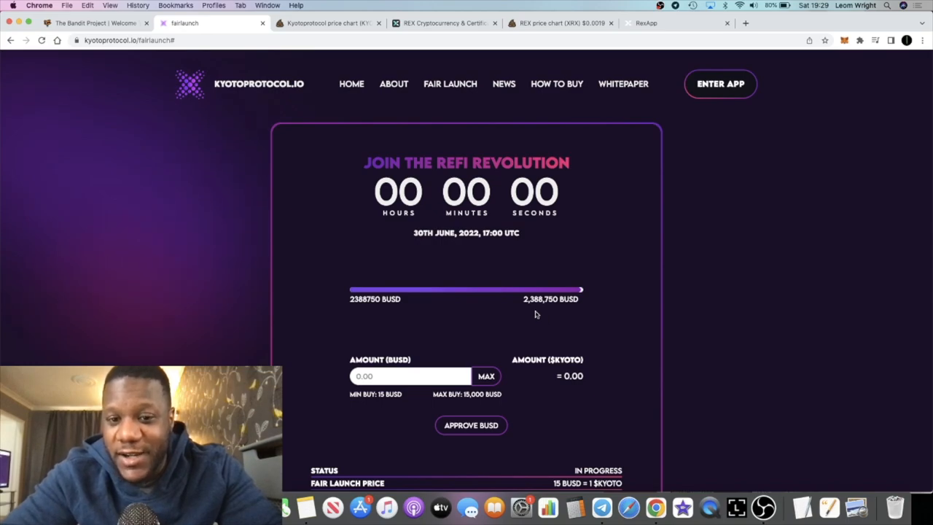
scroll(down, 3)
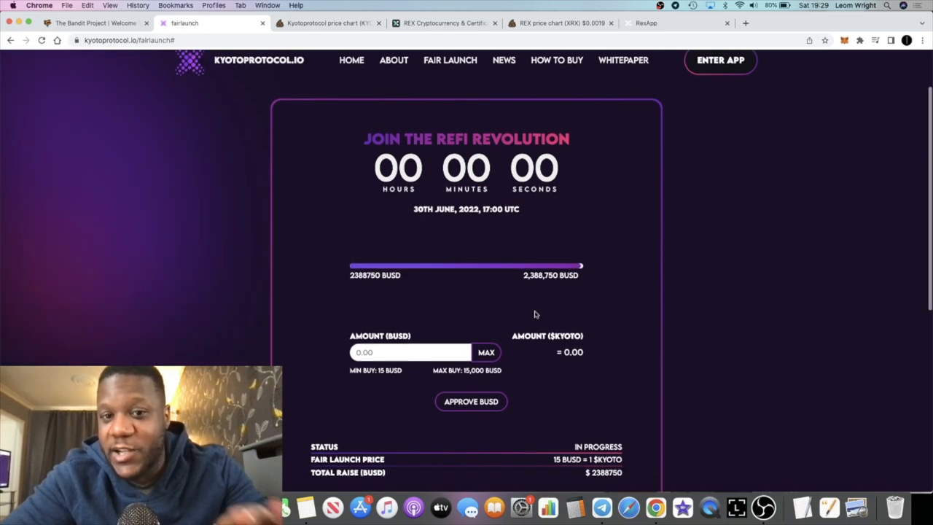
scroll(down, 3)
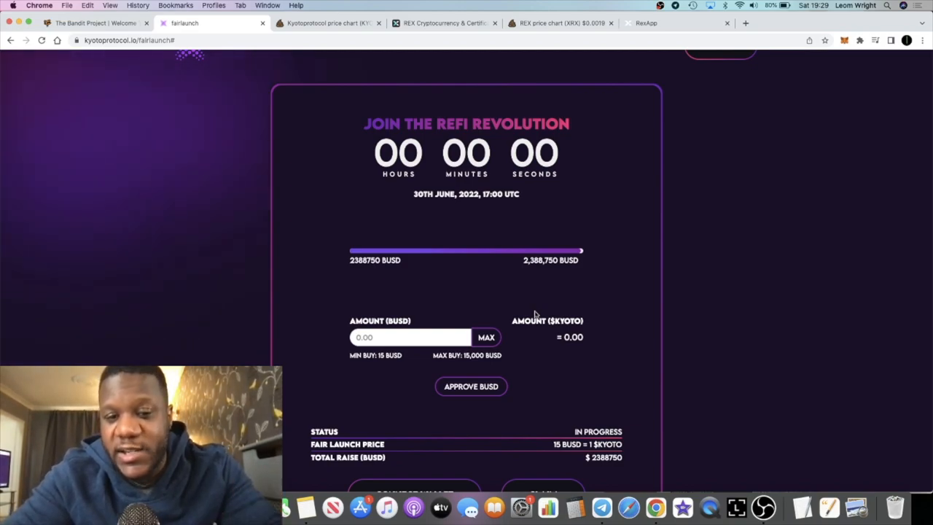
scroll(up, 3)
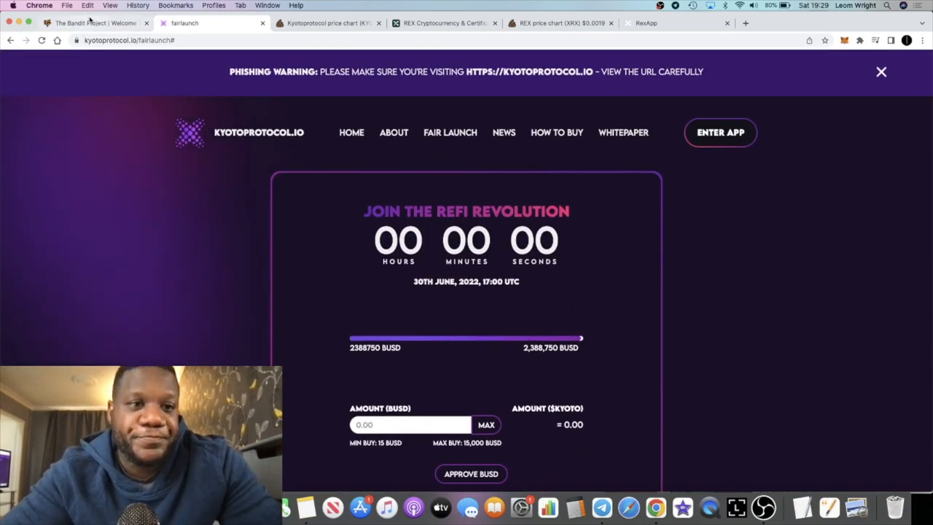
click(328, 23)
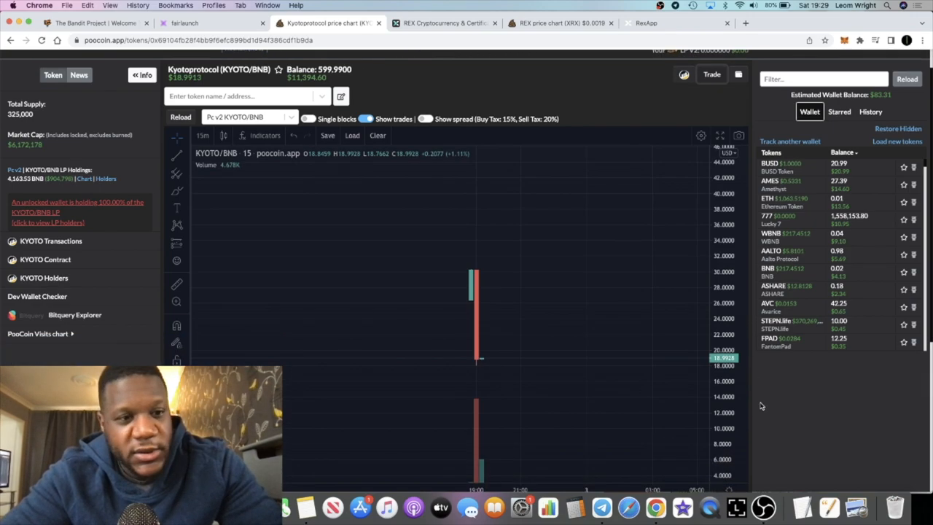
mouse_move(489, 272)
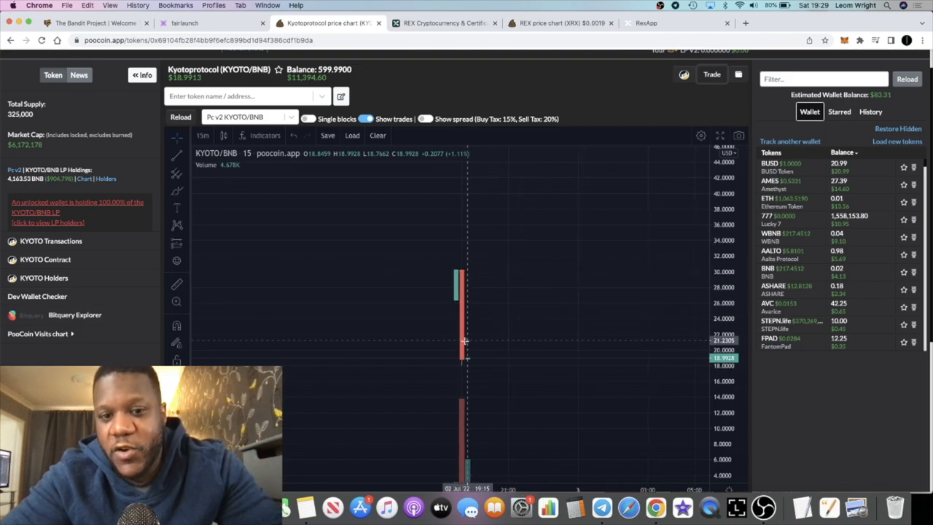
mouse_move(468, 293)
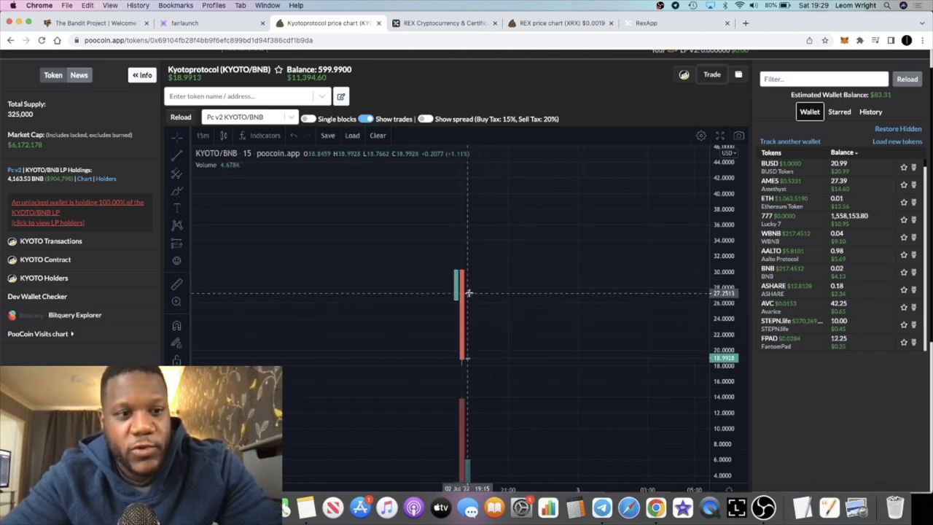
mouse_move(469, 275)
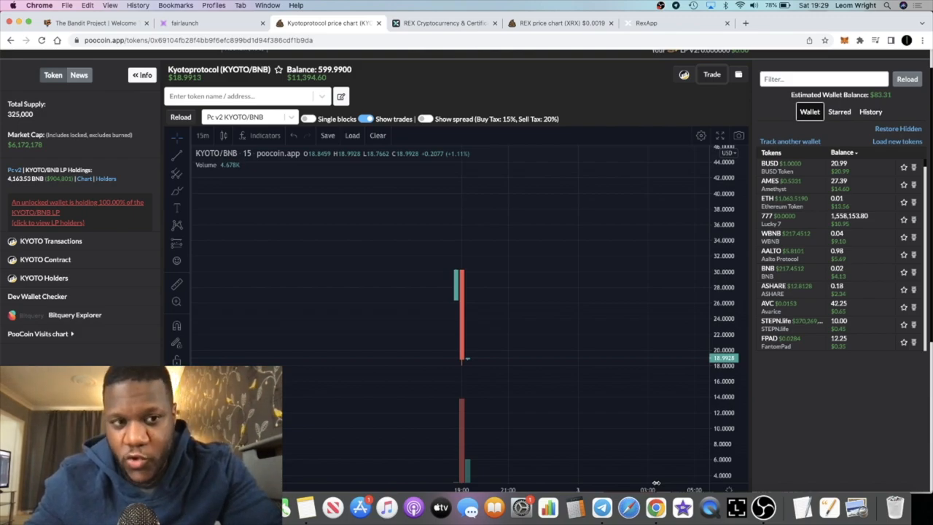
mouse_move(566, 402)
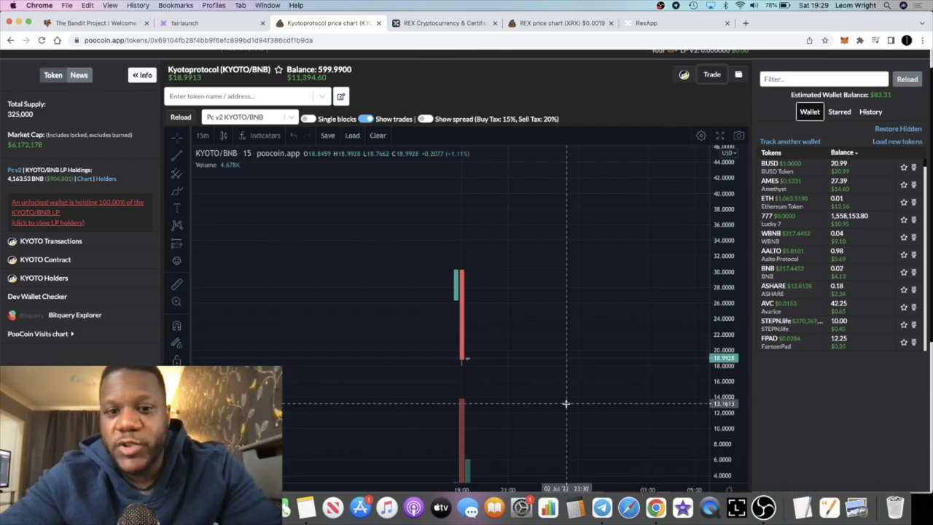
mouse_move(508, 304)
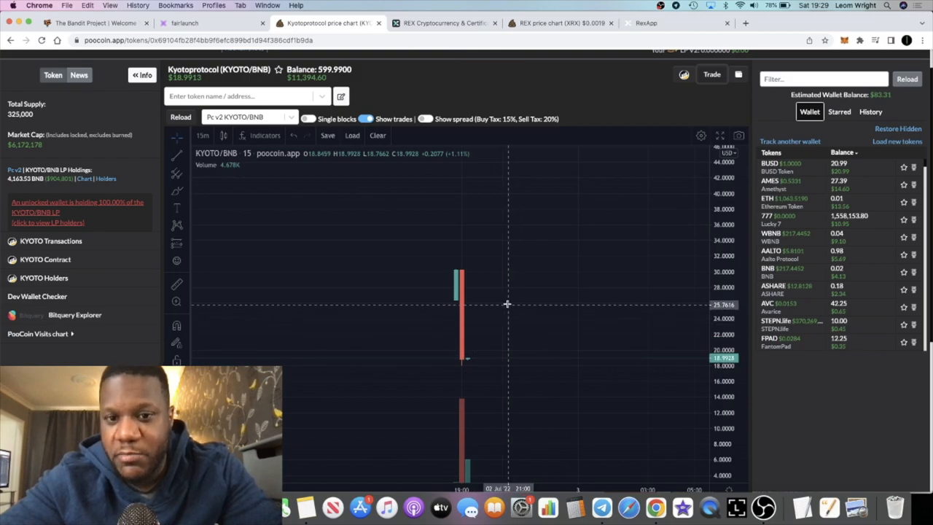
mouse_move(487, 312)
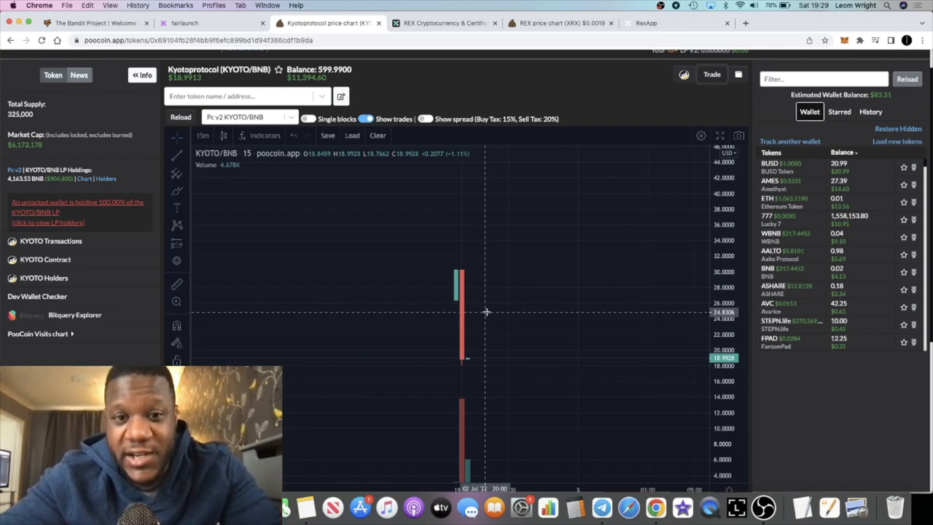
mouse_move(478, 342)
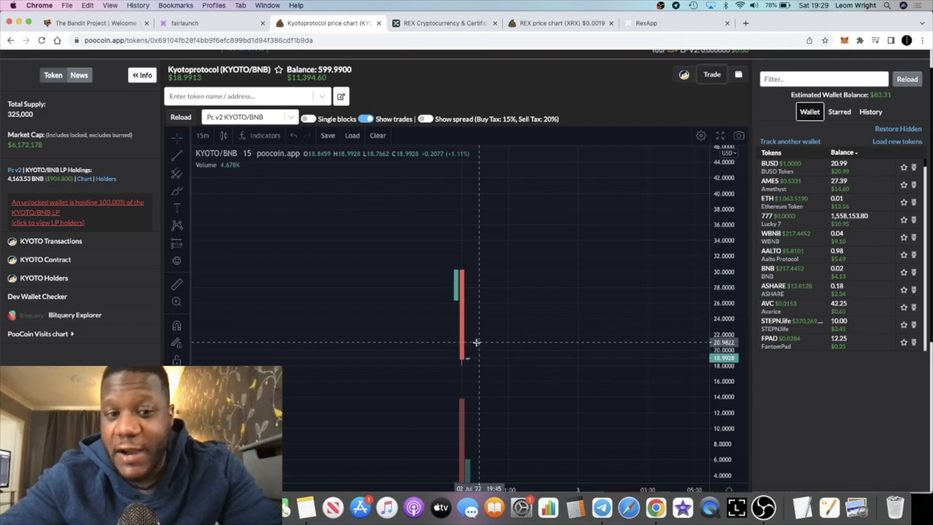
mouse_move(532, 285)
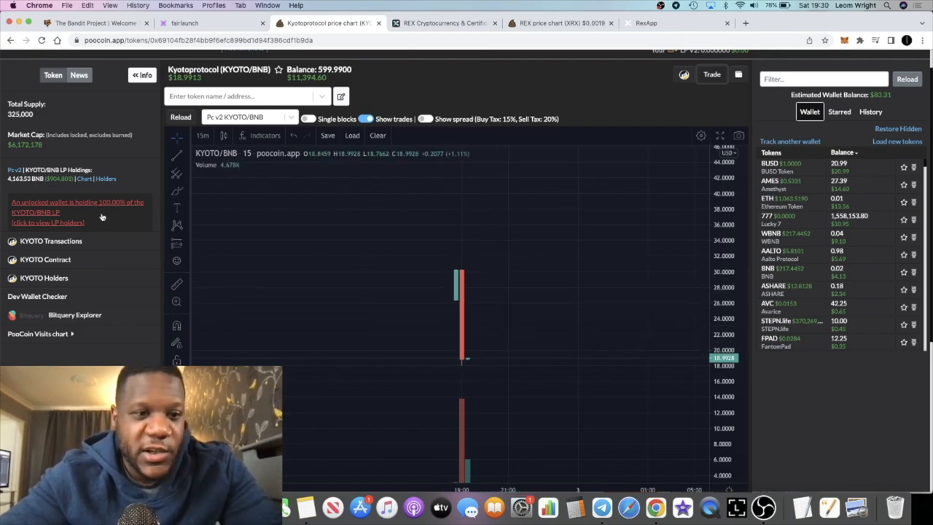
mouse_move(507, 319)
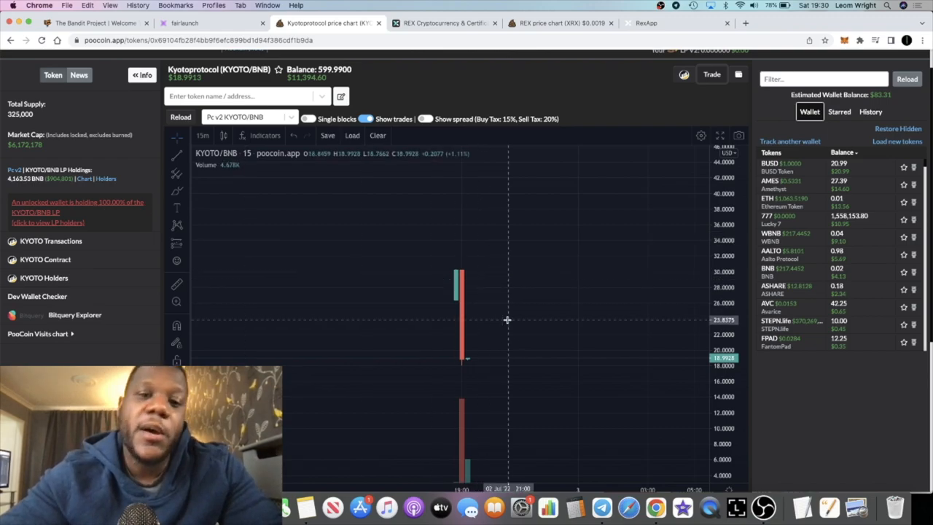
mouse_move(484, 353)
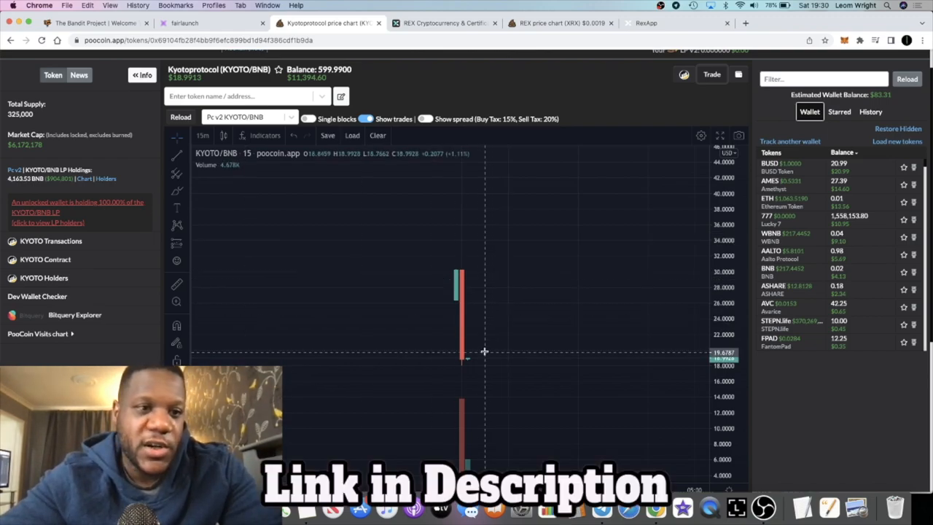
mouse_move(490, 331)
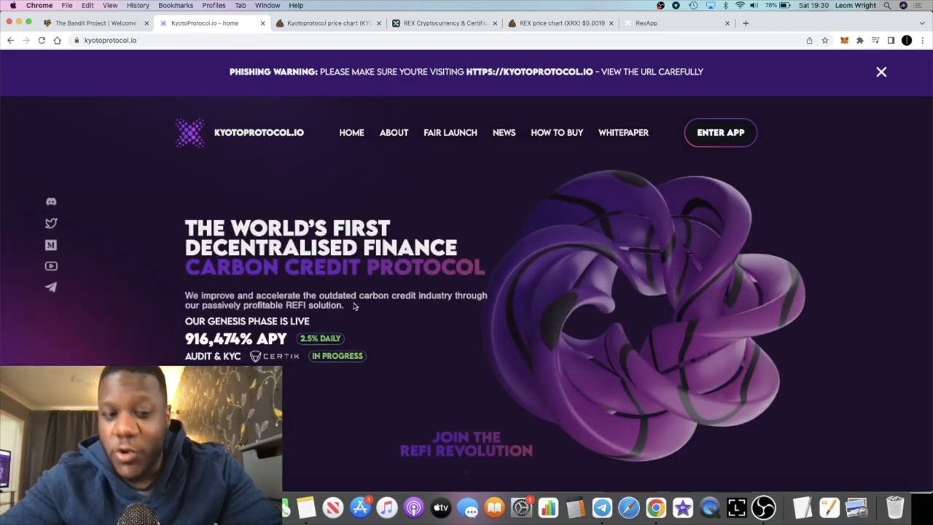
scroll(down, 3)
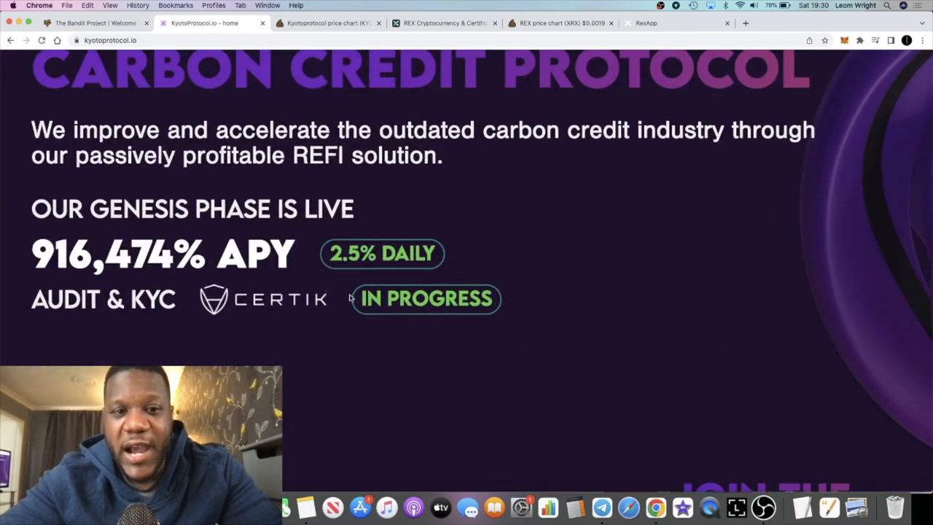
mouse_move(321, 283)
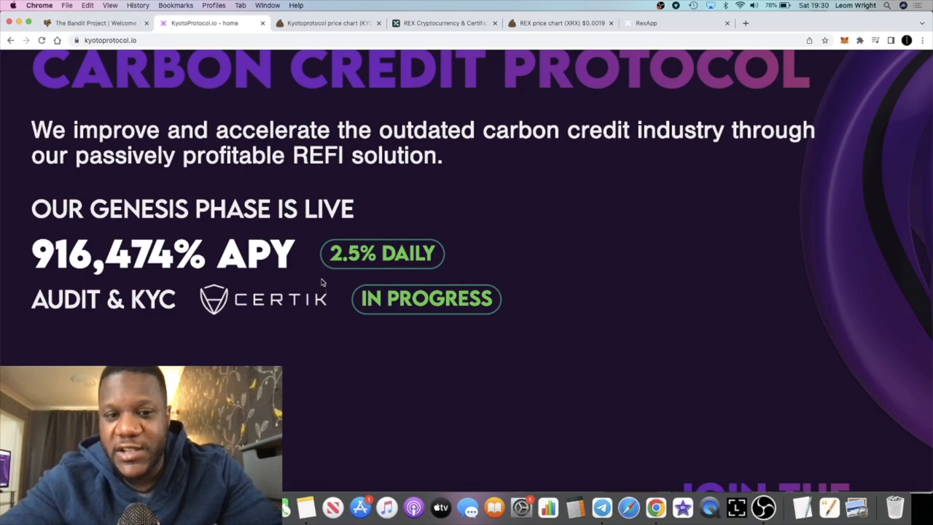
scroll(up, 3)
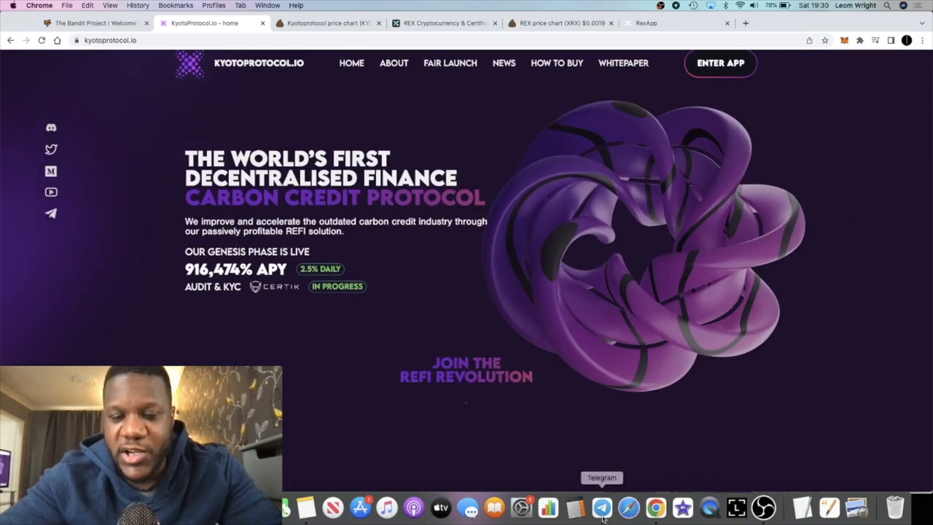
- Read the KyotoProtocol.io Telegram group's pinned genesis-phase and layer one blockchain announcement
click(602, 507)
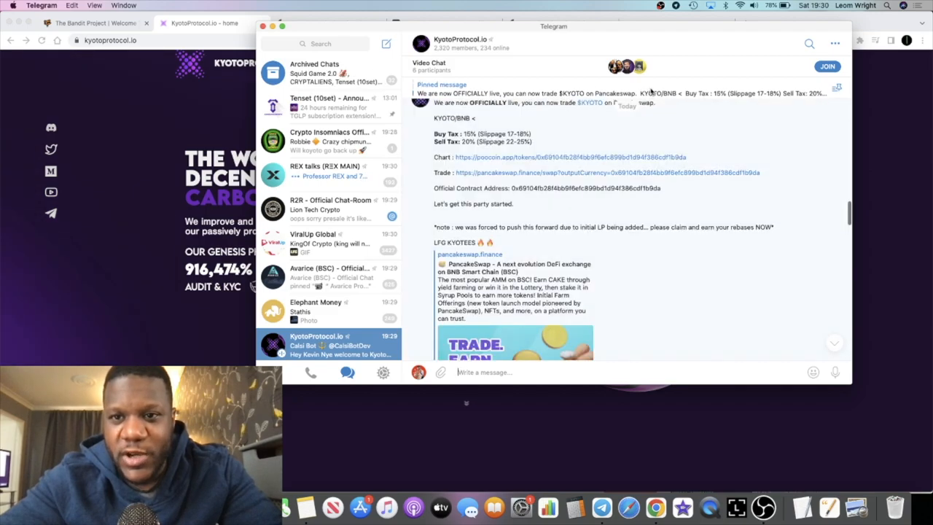
scroll(up, 3)
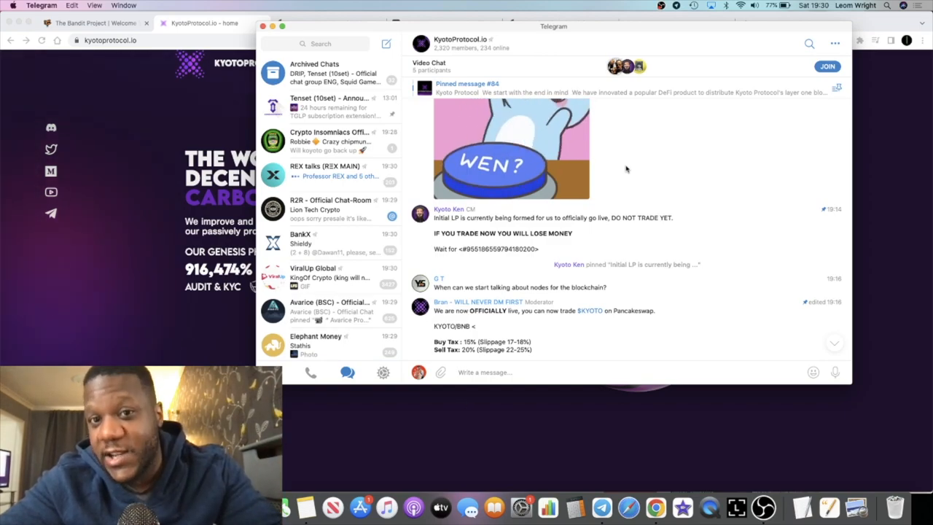
scroll(up, 3)
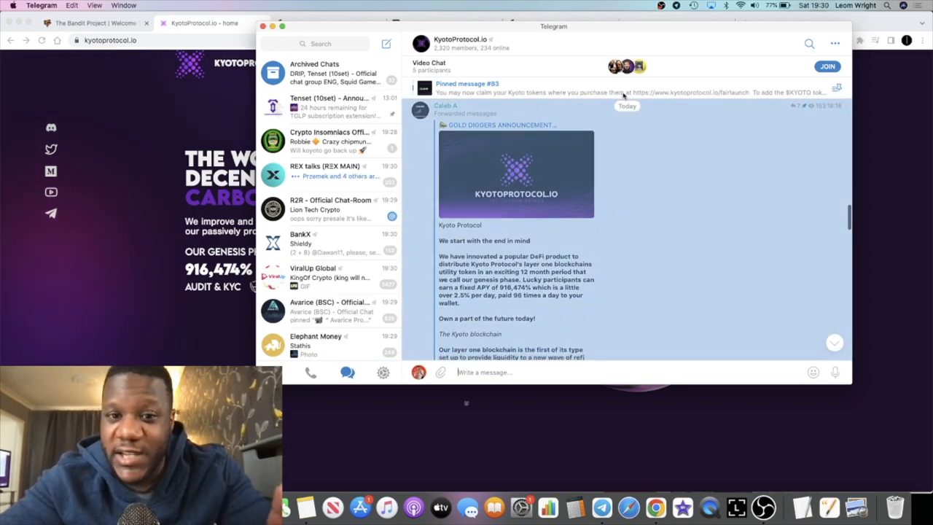
scroll(down, 3)
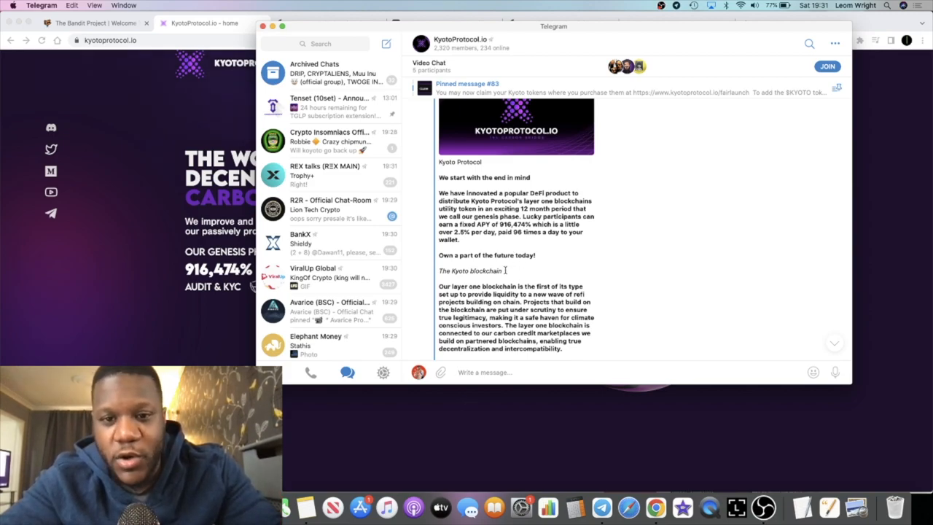
scroll(down, 3)
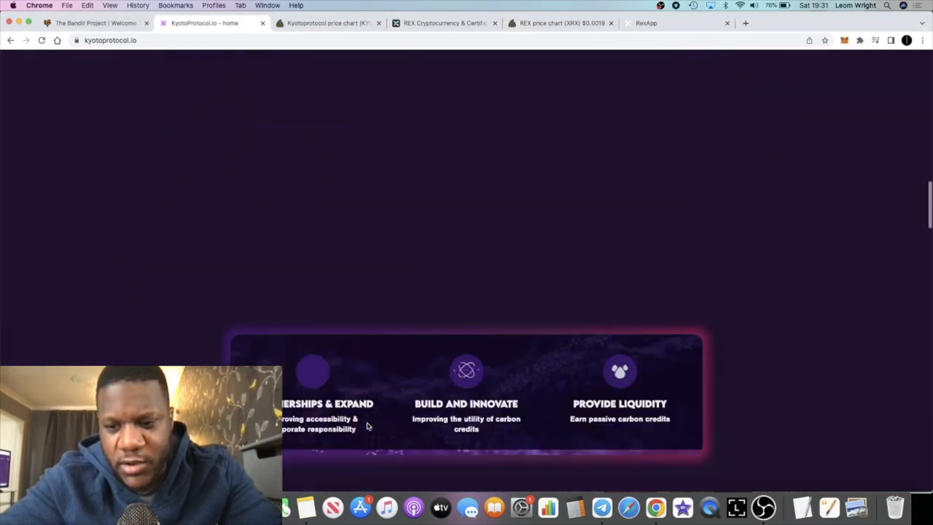
- Expand the 'What is ReFi?' FAQ answer on the KyotoProtocol.io site, then change tabs
scroll(down, 3)
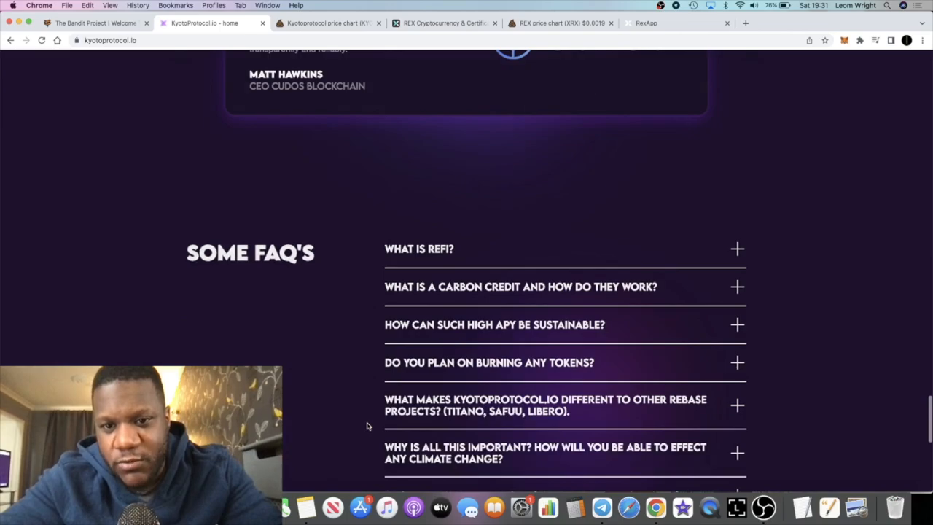
click(737, 249)
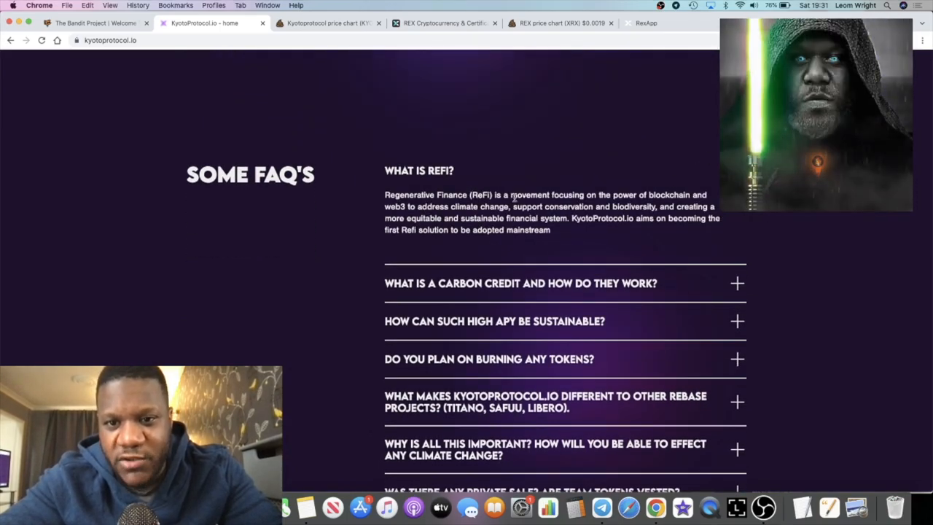
mouse_move(594, 214)
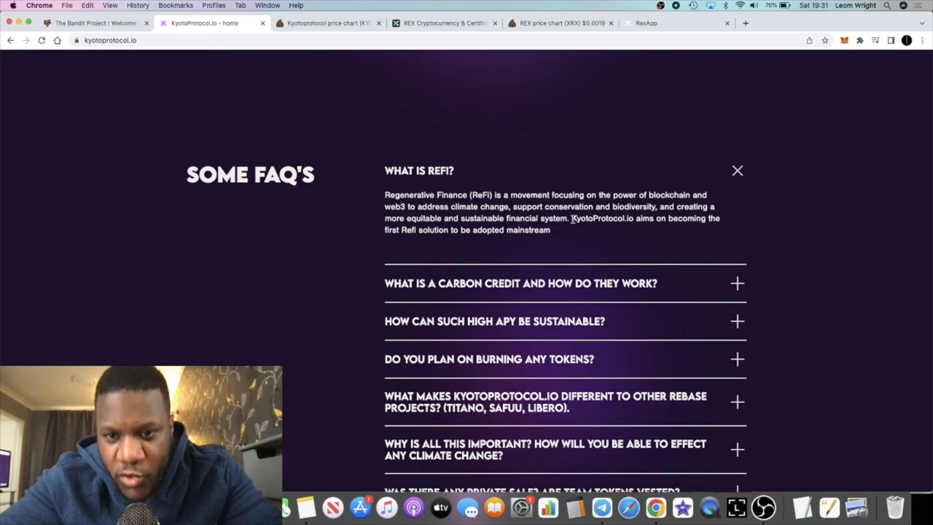
mouse_move(635, 212)
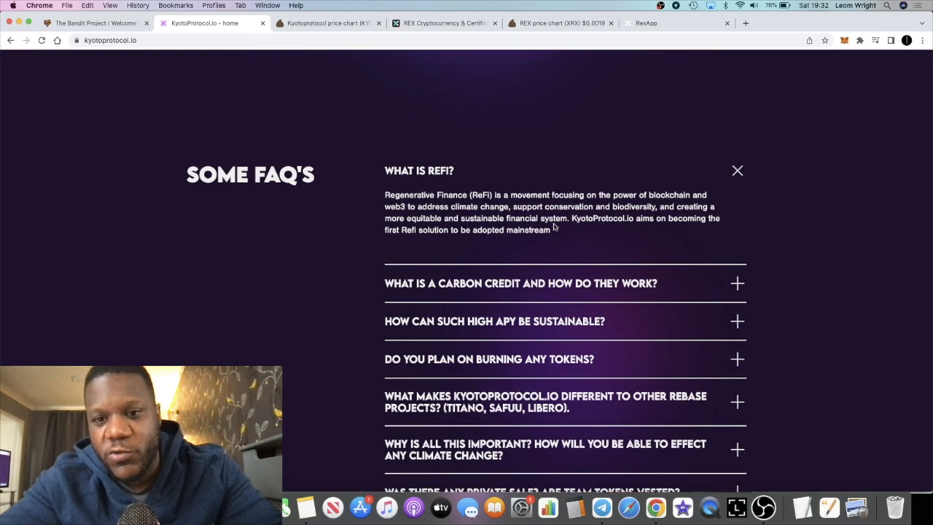
mouse_move(576, 241)
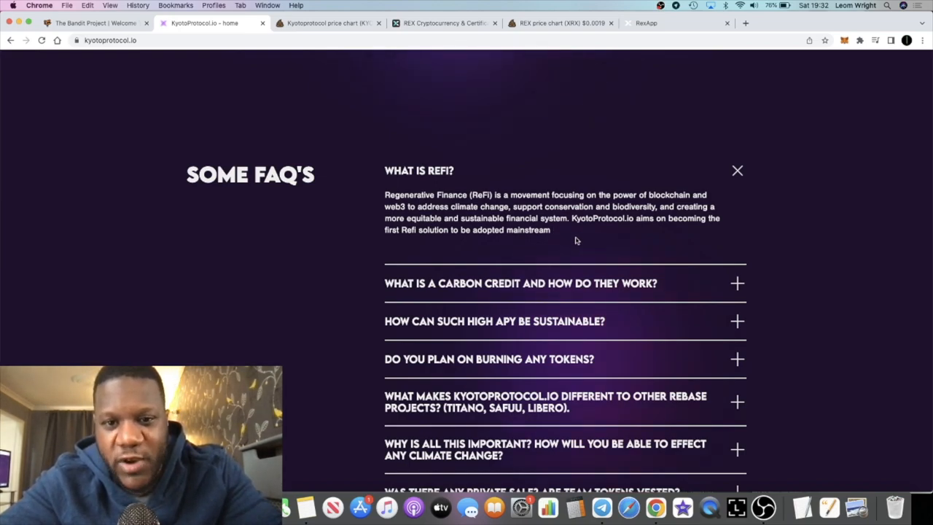
mouse_move(601, 507)
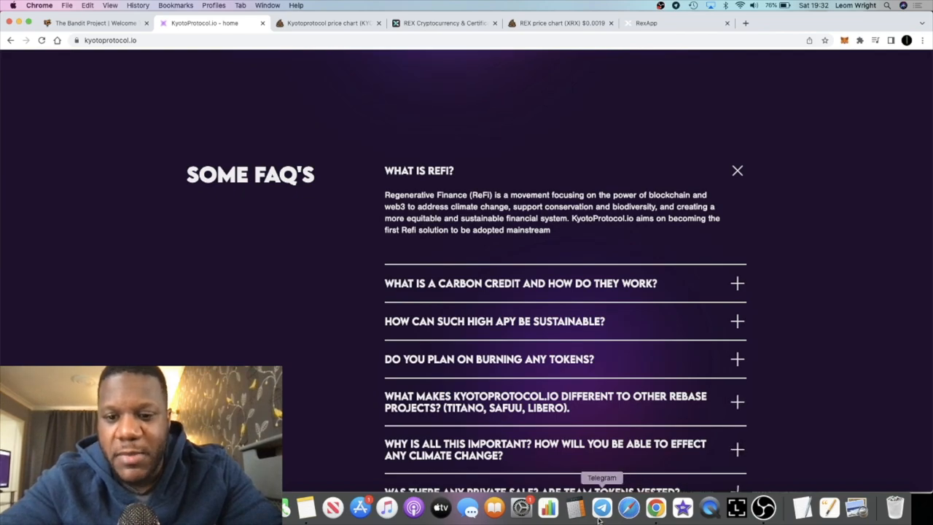
click(602, 507)
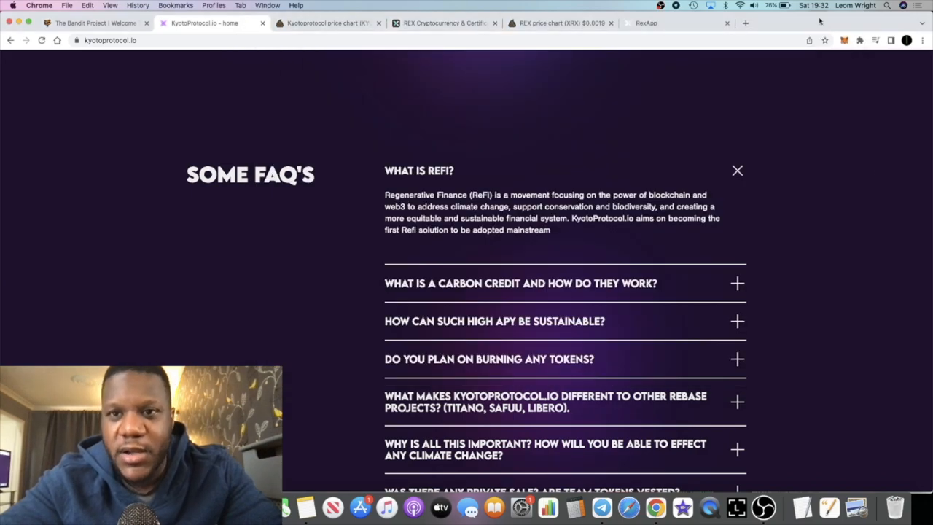
click(745, 23)
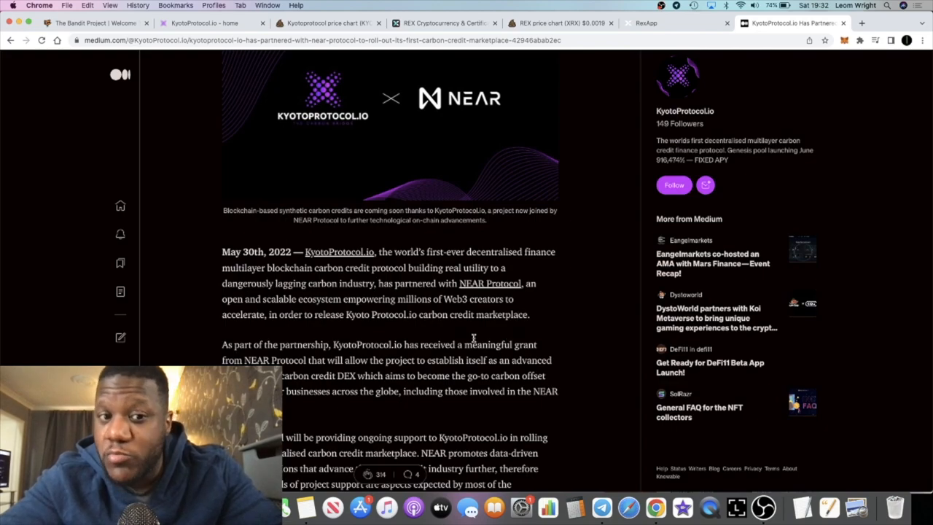
- Return to the Medium headline about the NEAR Protocol carbon credit marketplace partnership
scroll(up, 3)
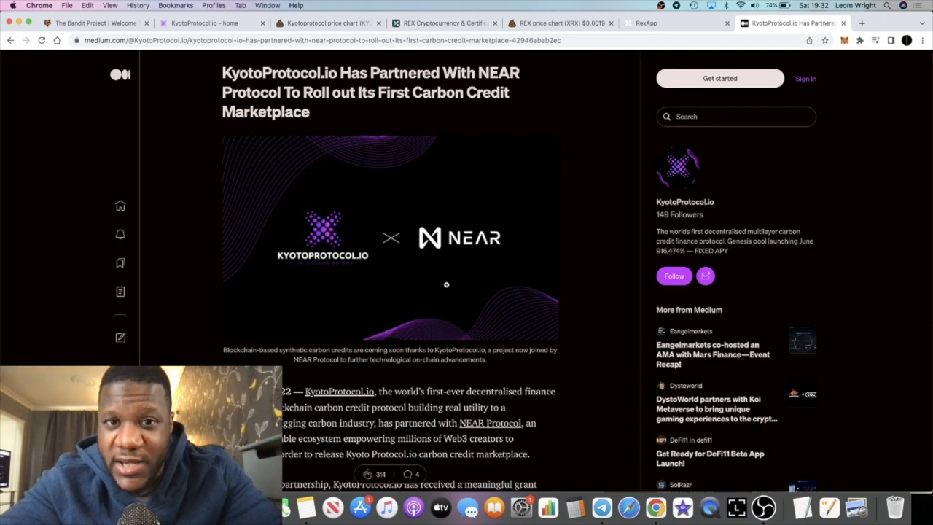
mouse_move(393, 93)
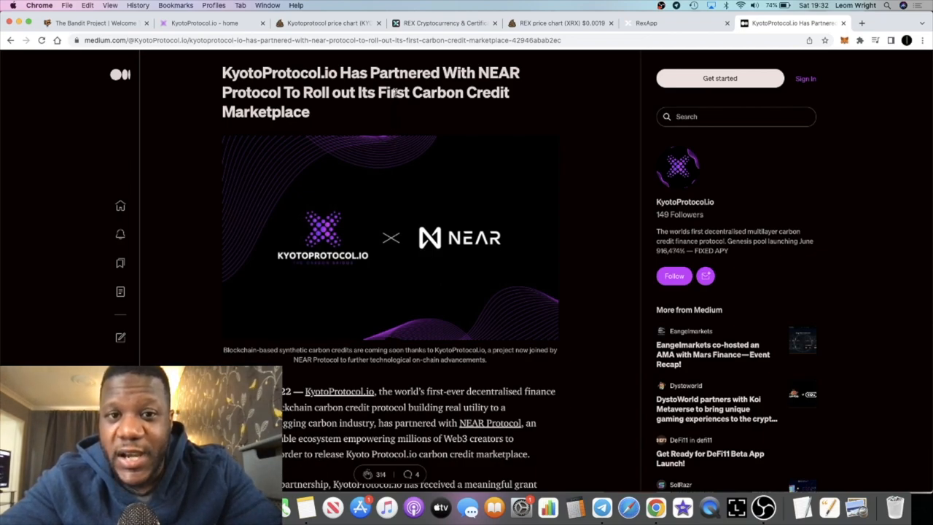
drag(378, 92, 309, 111)
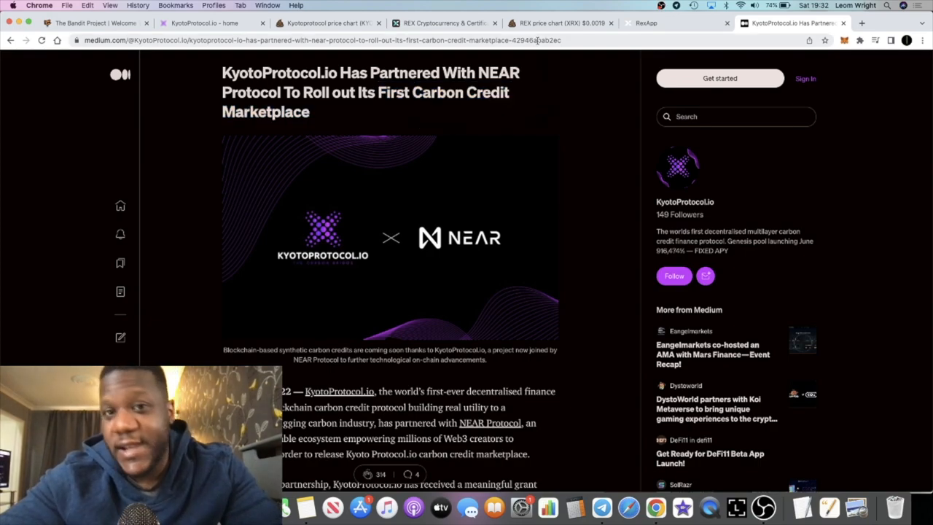
- Check the KYOTO/BNB chart, then bring up the REX XRX/BUSD chart near $0.00199
click(328, 23)
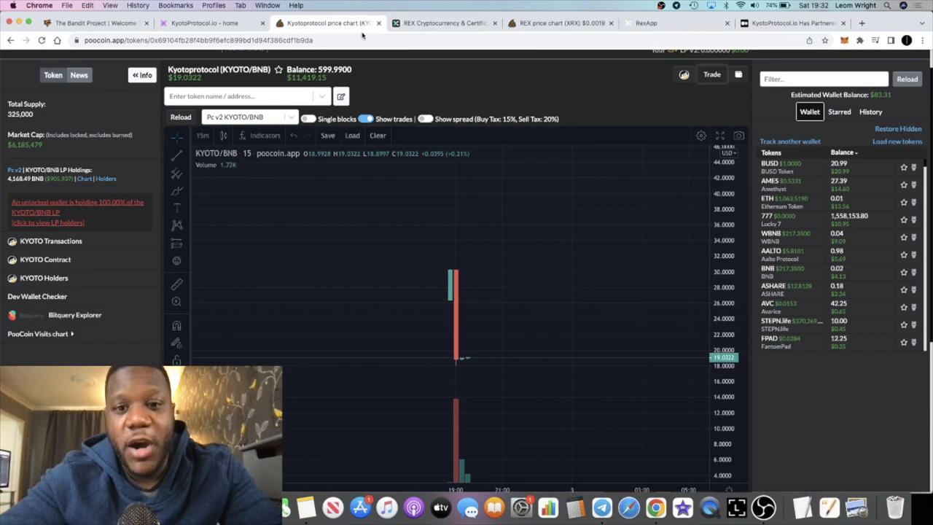
mouse_move(609, 97)
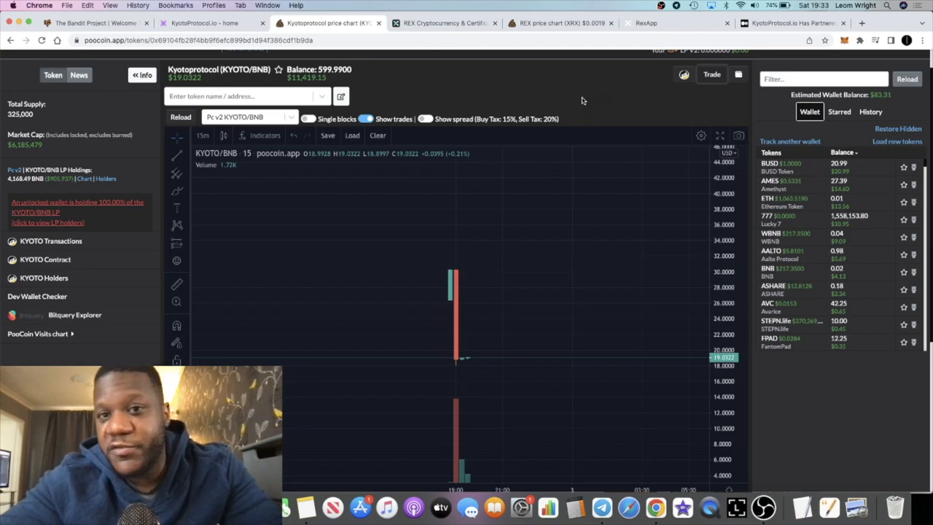
mouse_move(573, 119)
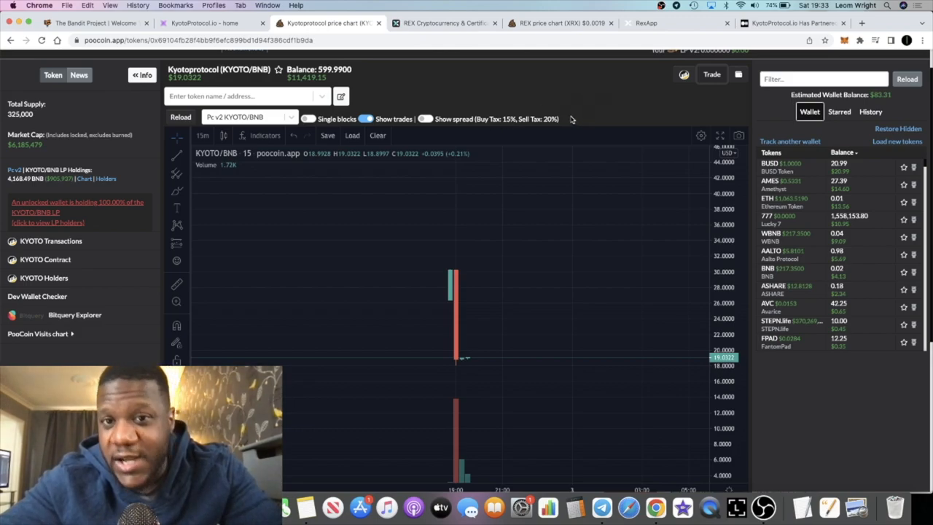
mouse_move(539, 142)
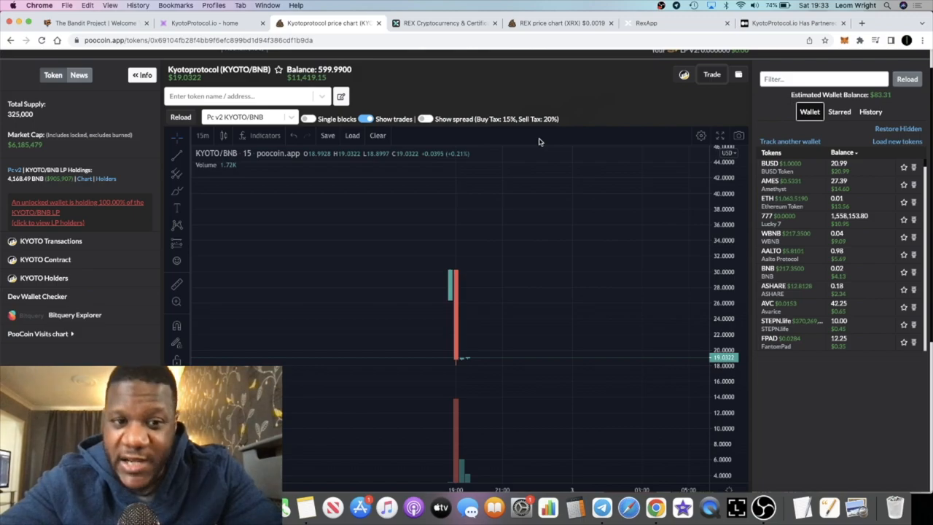
mouse_move(543, 137)
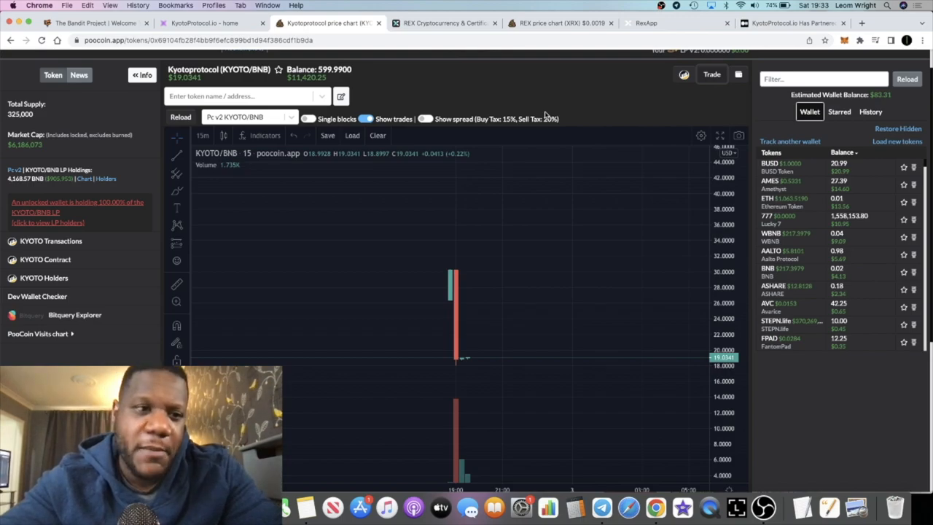
mouse_move(478, 13)
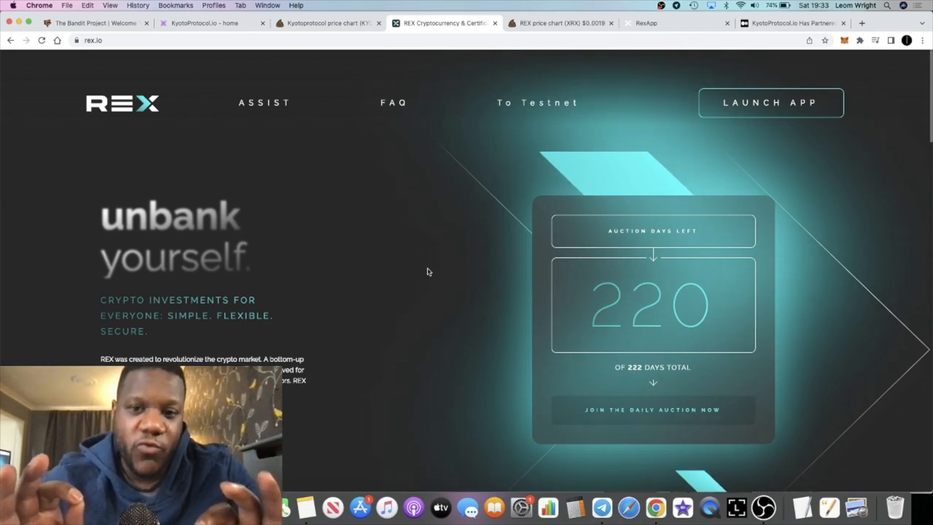
click(560, 23)
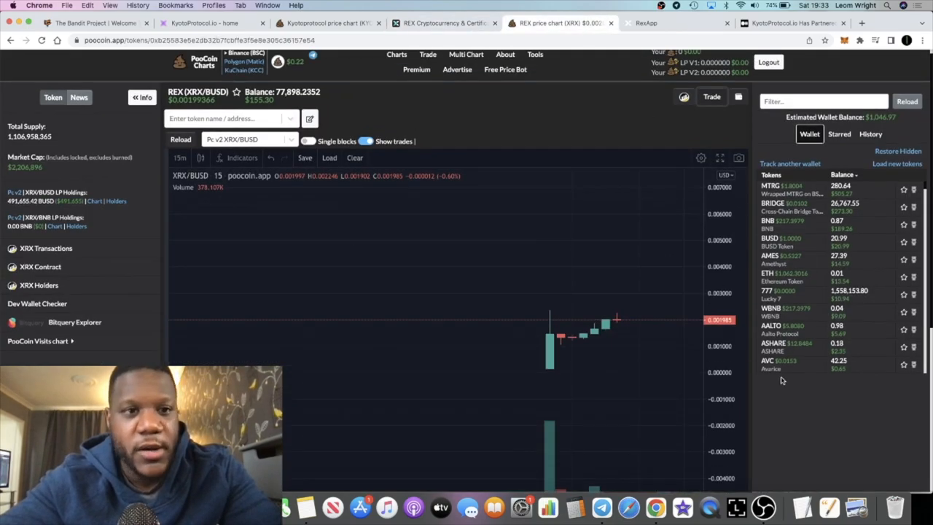
mouse_move(537, 273)
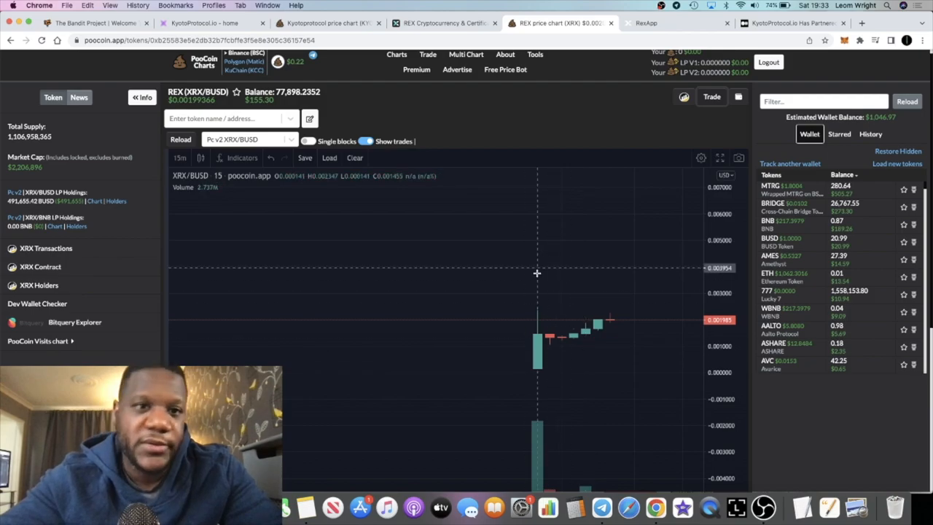
mouse_move(619, 103)
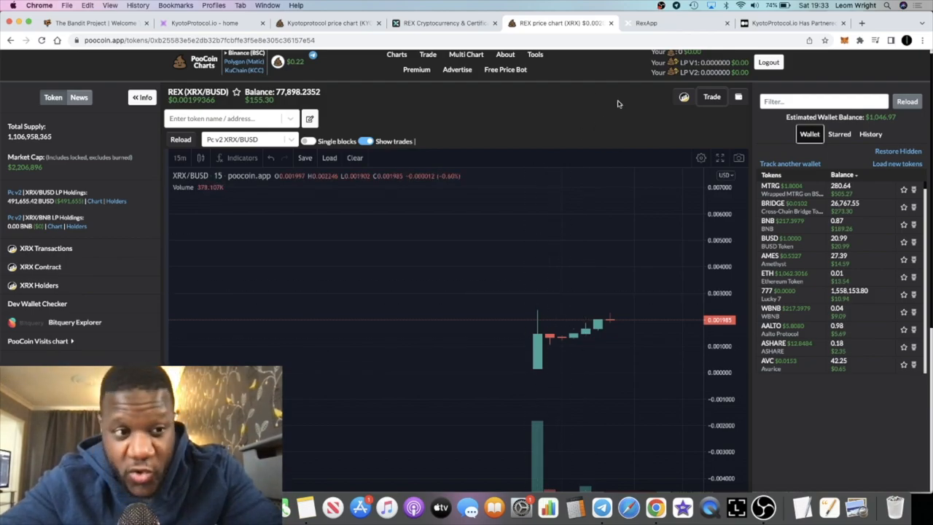
mouse_move(598, 244)
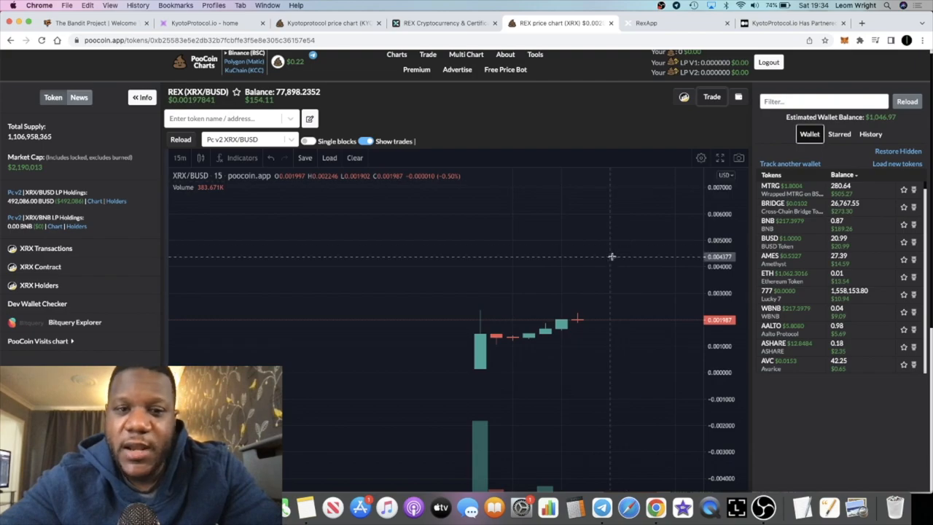
mouse_move(595, 285)
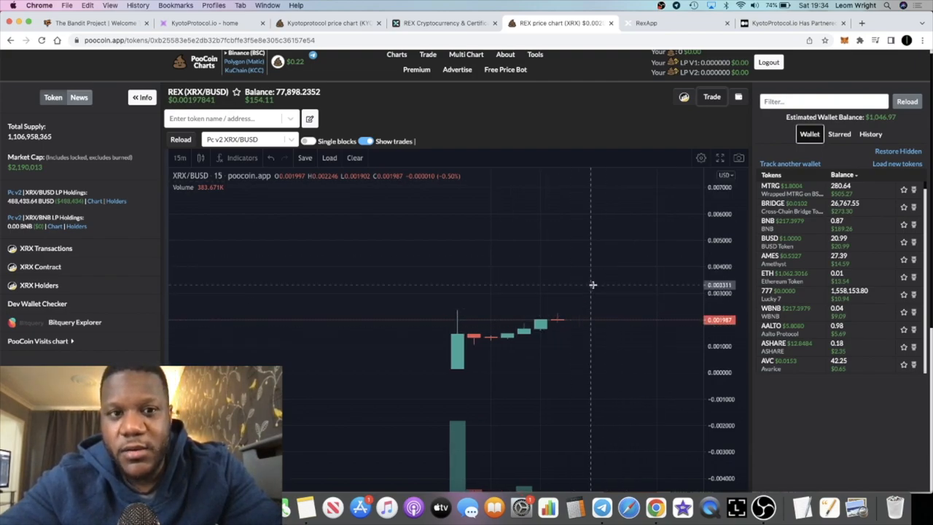
mouse_move(619, 237)
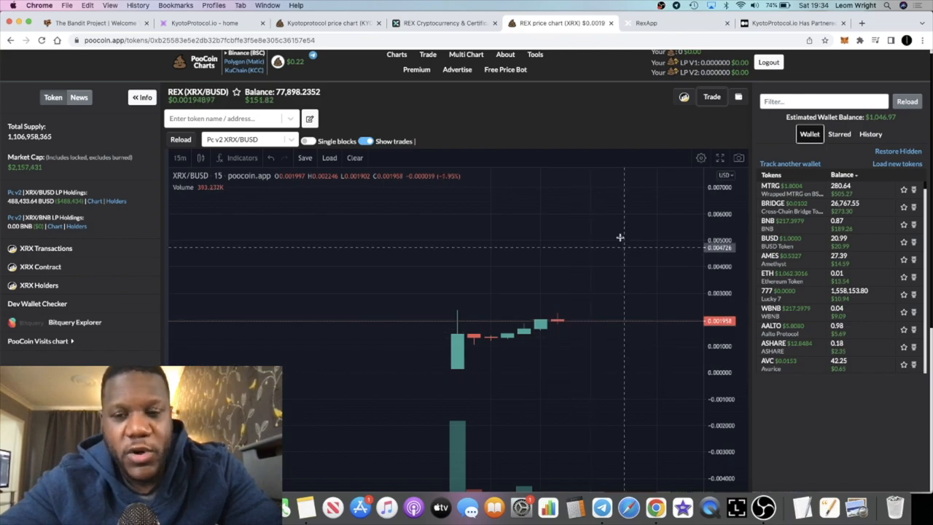
mouse_move(573, 323)
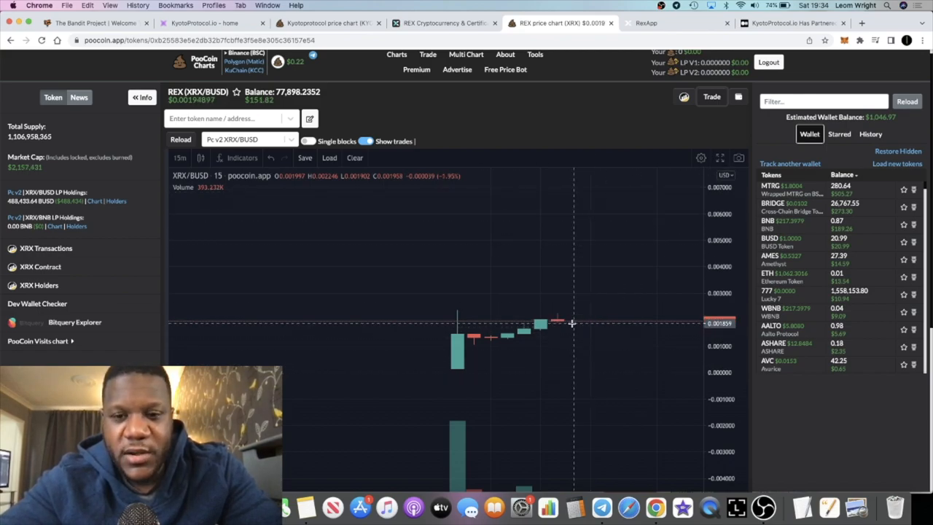
mouse_move(490, 319)
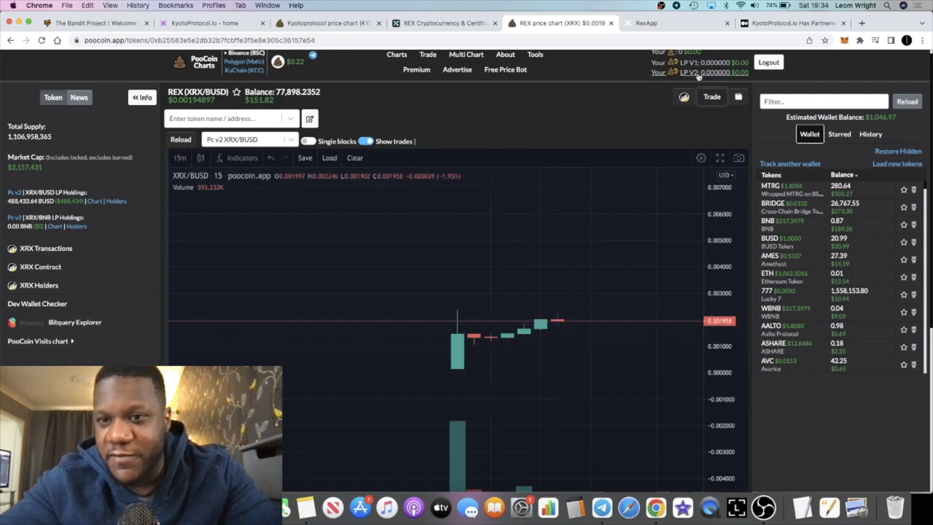
- Quote the full XRX balance in the swap panel (about 6.06 BNB), then view the chart
click(711, 96)
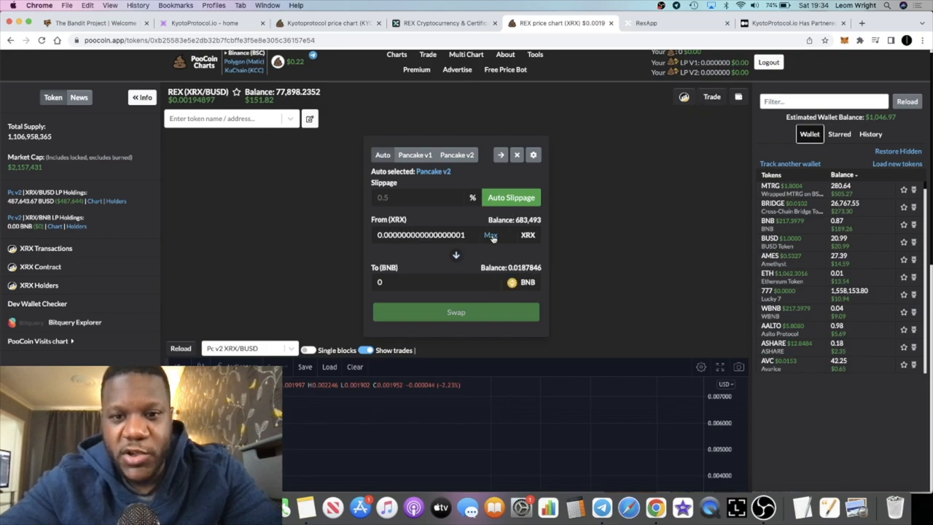
click(491, 235)
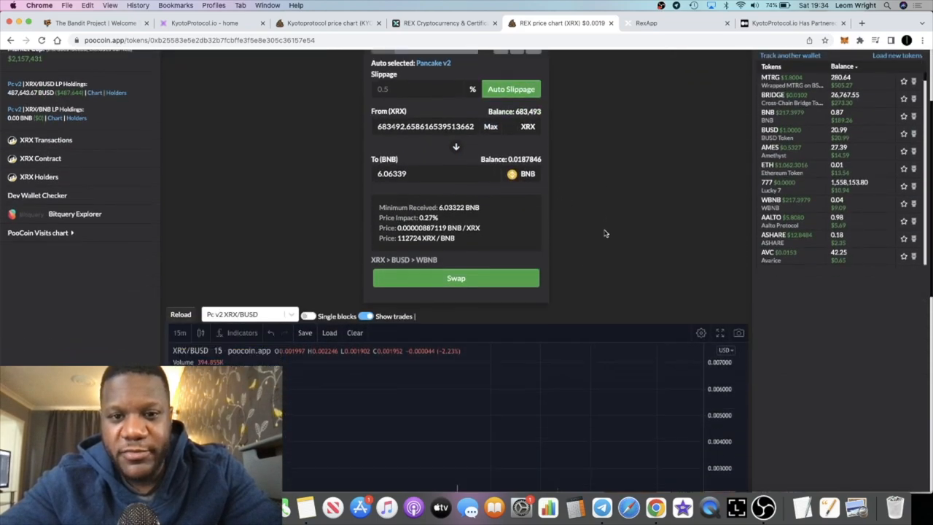
scroll(down, 3)
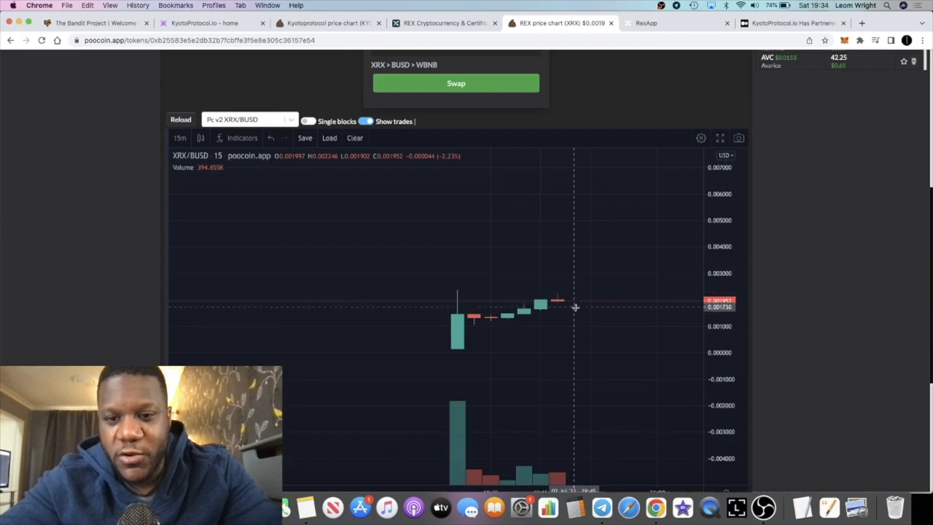
mouse_move(557, 302)
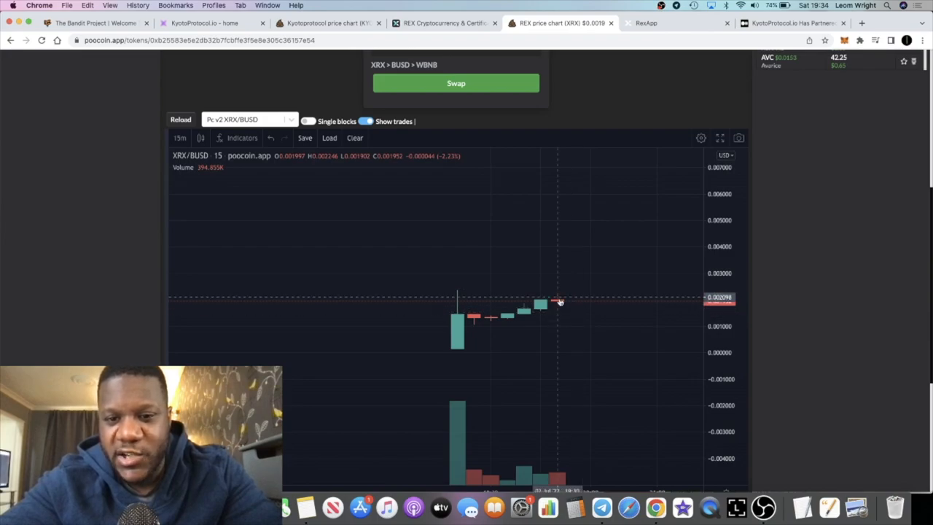
mouse_move(737, 124)
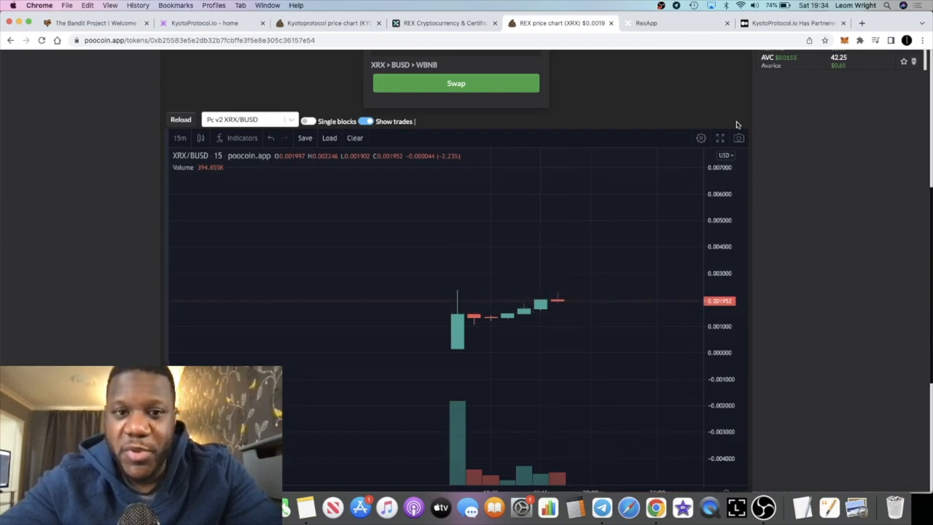
scroll(down, 3)
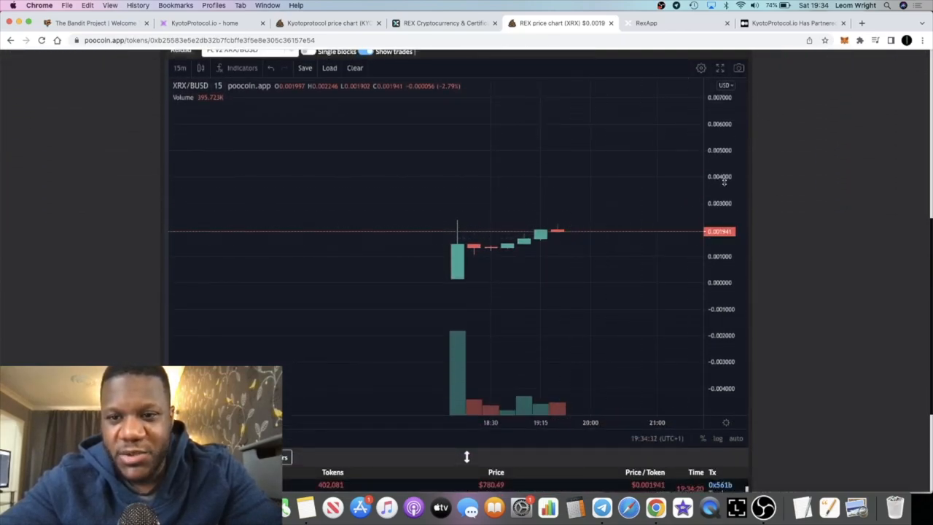
scroll(down, 3)
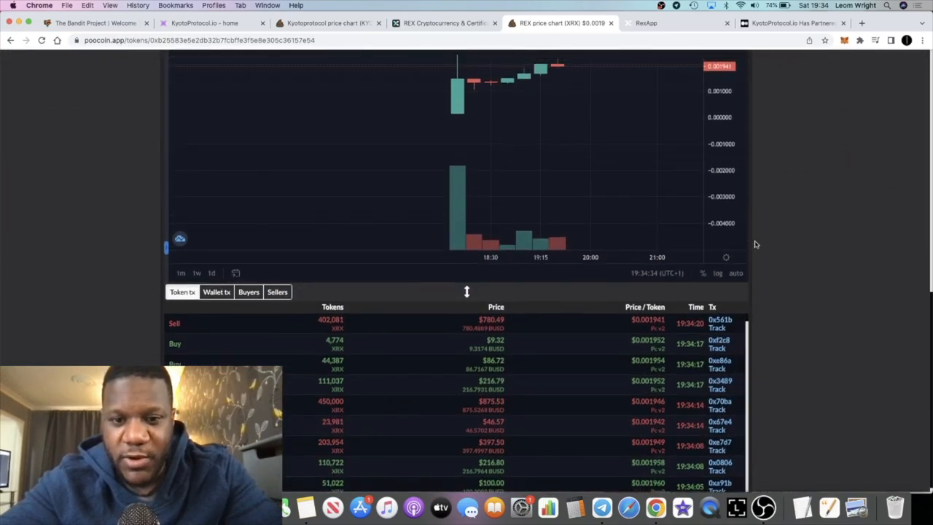
scroll(up, 3)
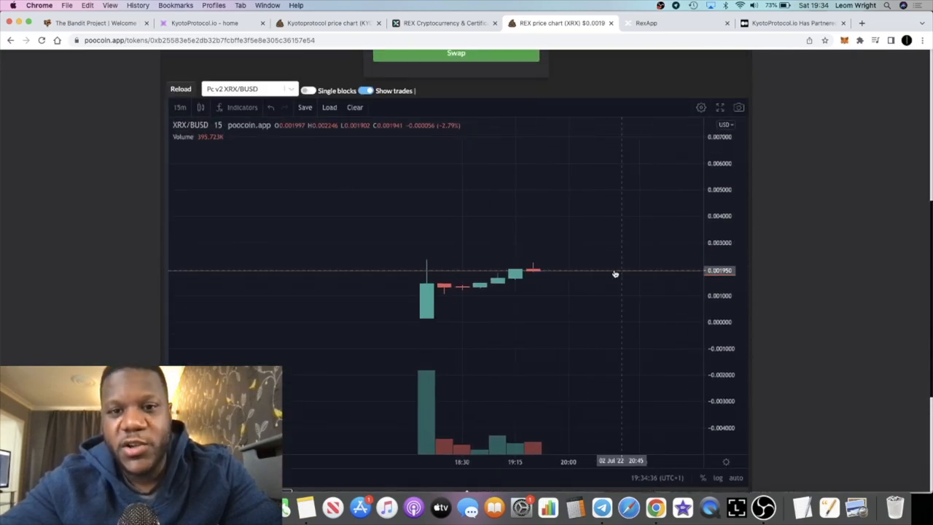
mouse_move(632, 172)
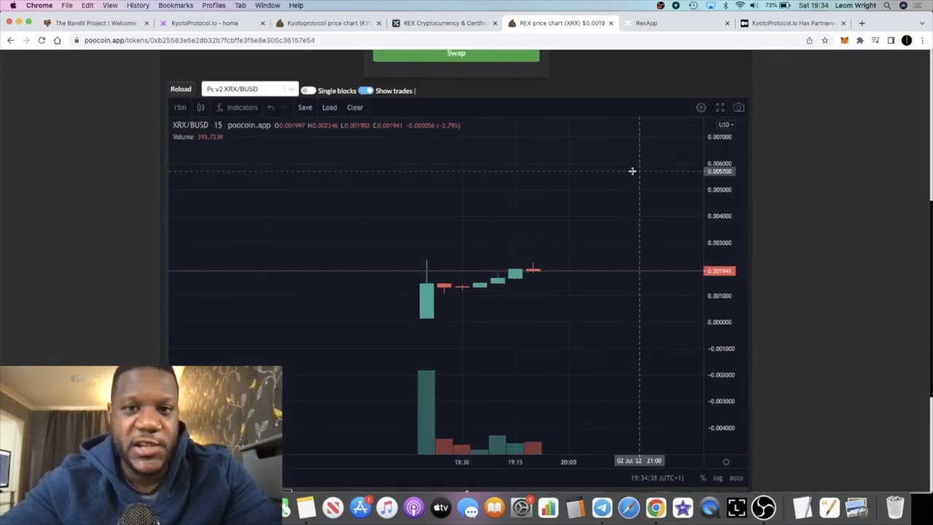
mouse_move(764, 218)
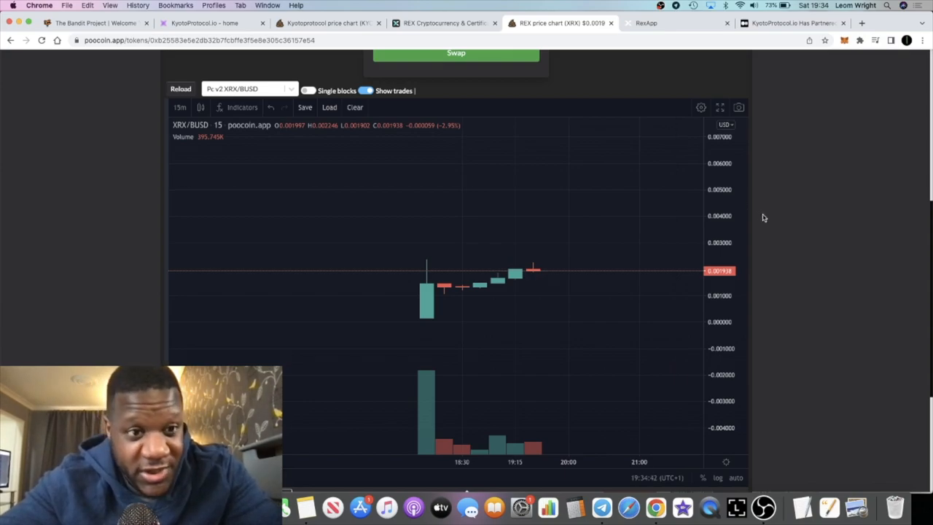
- Recheck the REX chart at $0.001924, then launch the REX app from rex.io
scroll(up, 3)
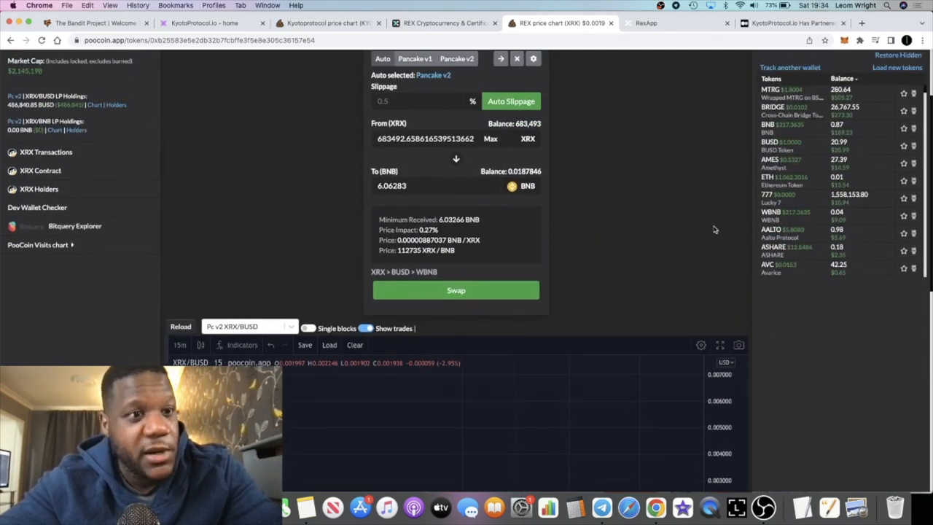
scroll(down, 3)
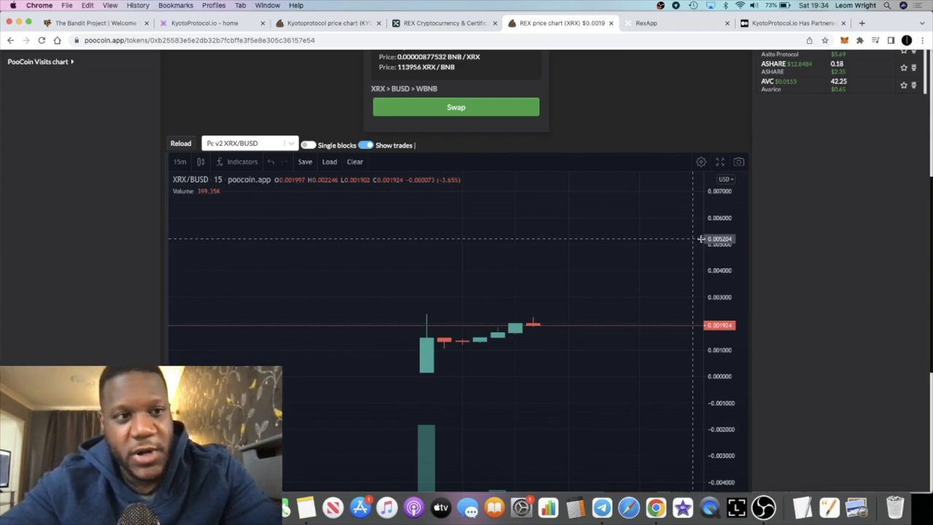
mouse_move(691, 95)
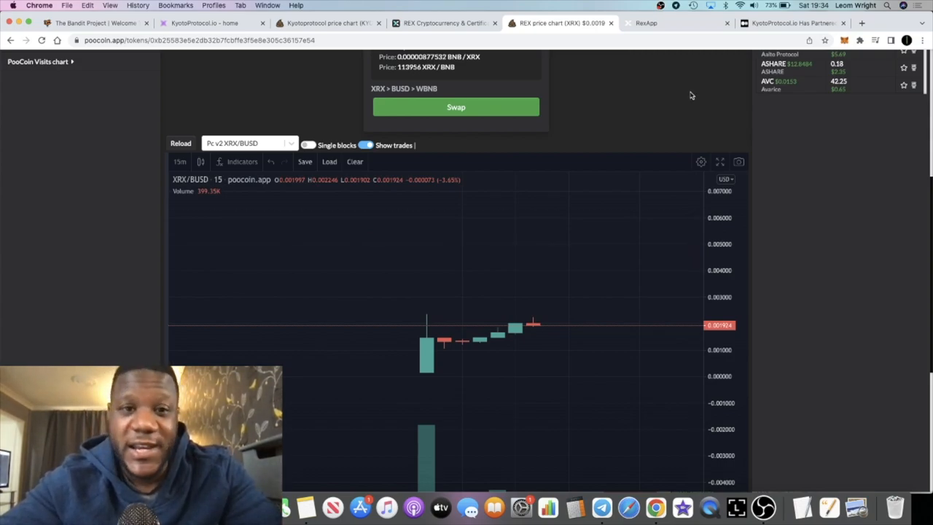
scroll(up, 3)
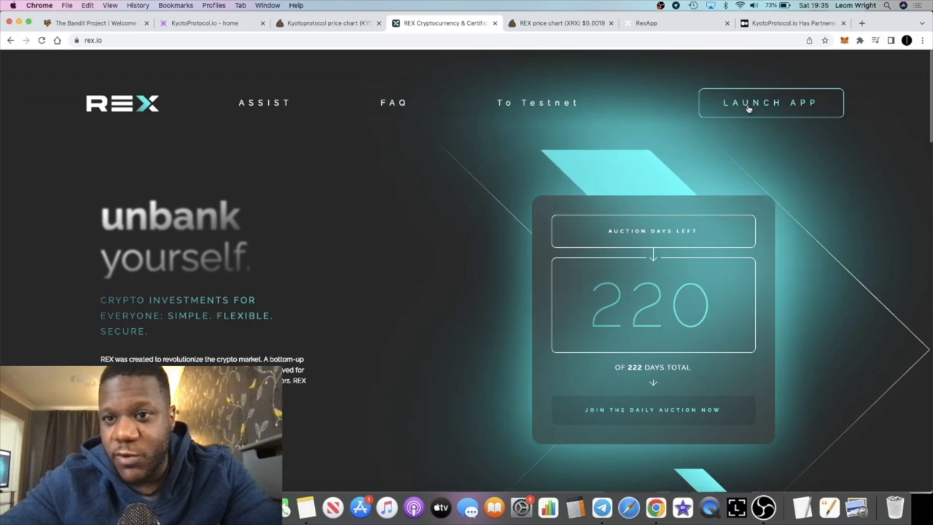
click(771, 102)
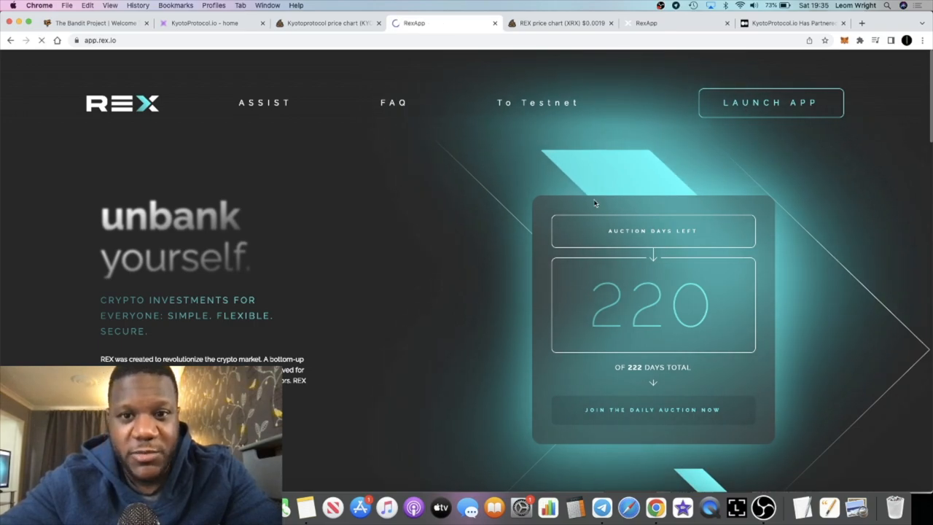
- Review the REX dashboard (683,492 liquid, 341,836 staked REX), then return to KyotoProtocol.io home
click(770, 102)
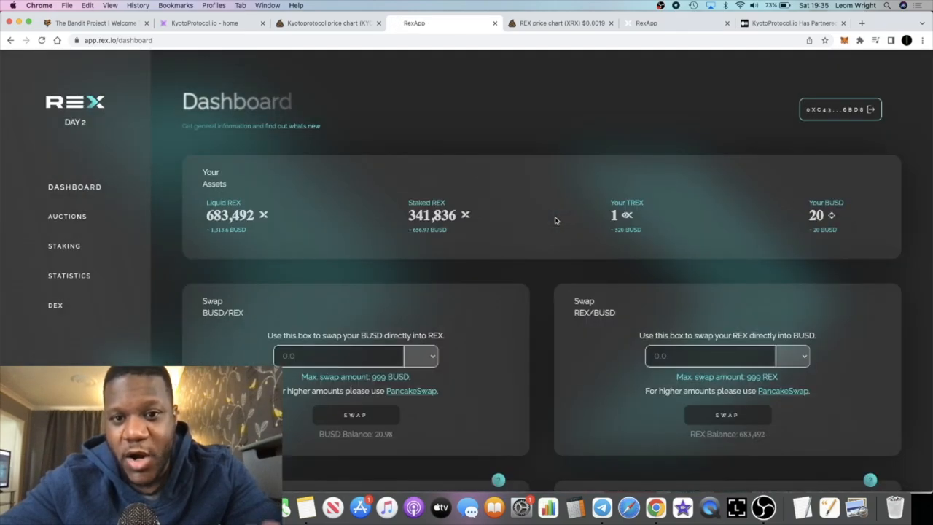
scroll(down, 3)
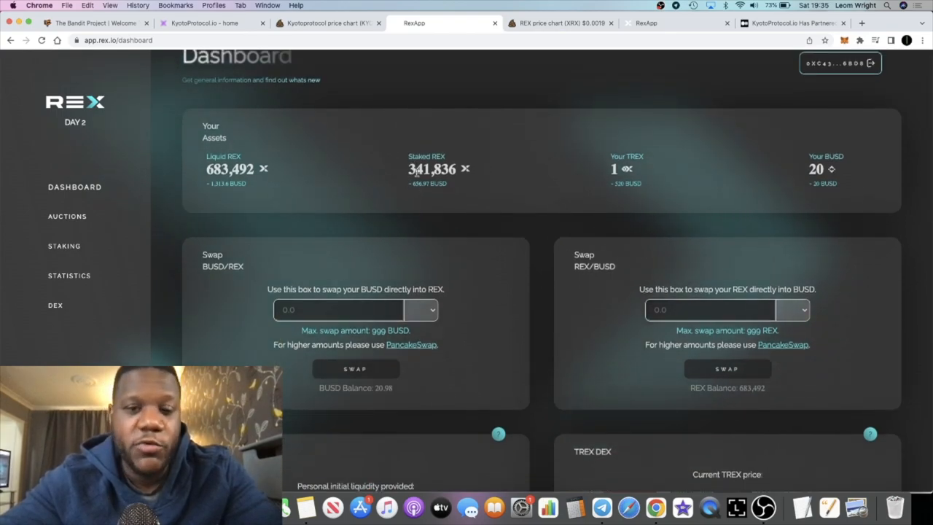
mouse_move(452, 205)
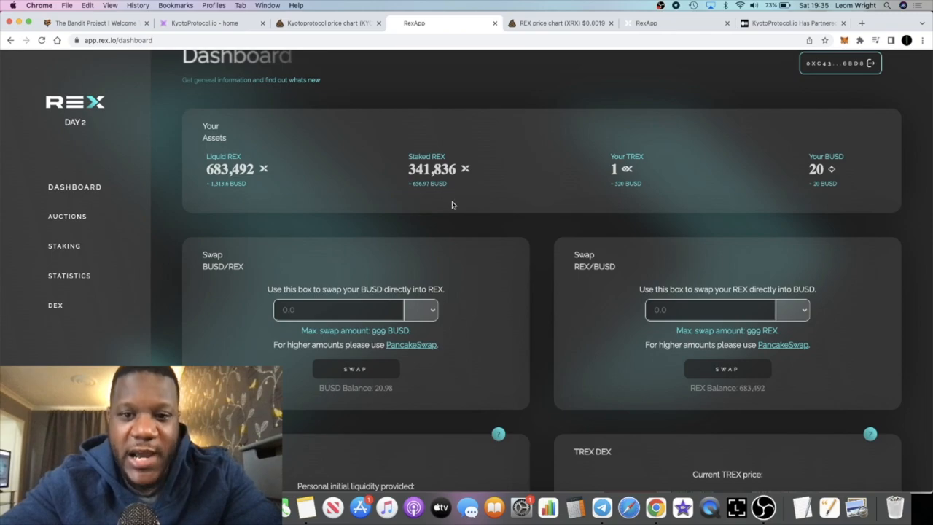
scroll(down, 3)
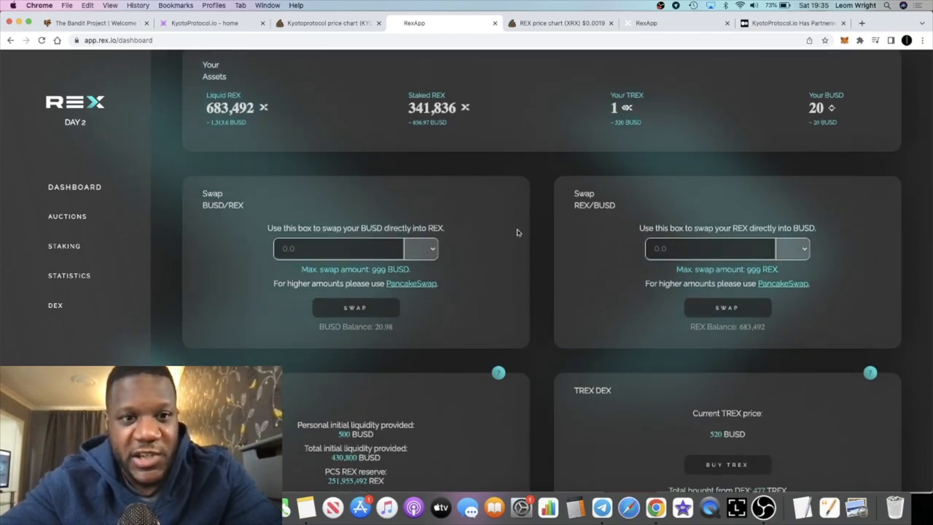
scroll(down, 3)
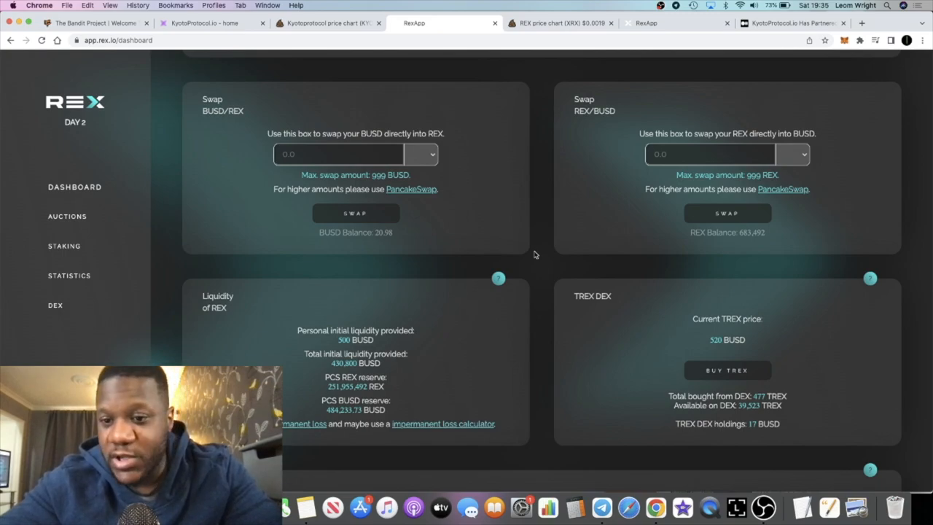
scroll(down, 3)
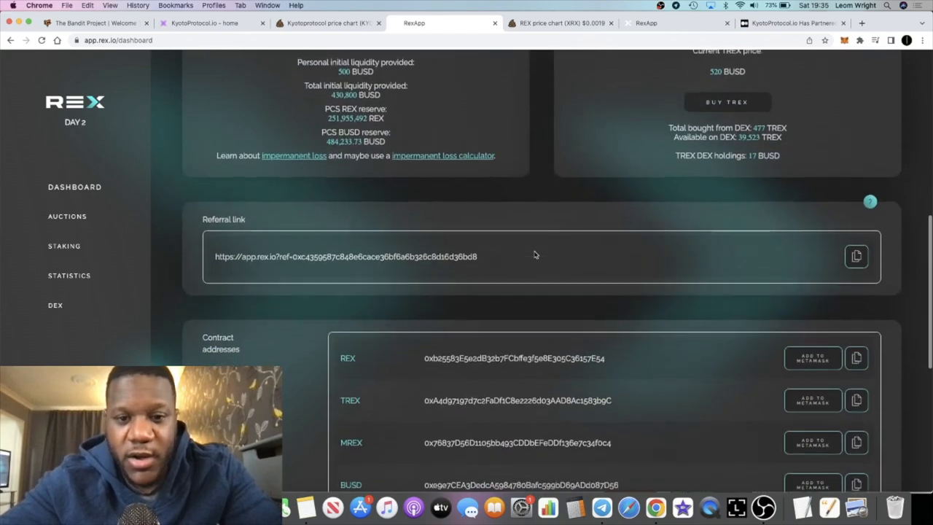
scroll(up, 3)
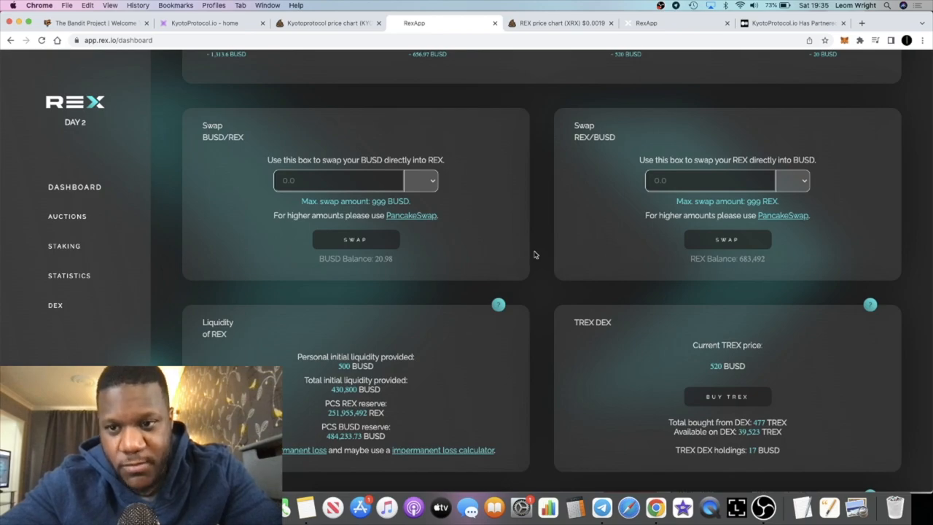
scroll(up, 3)
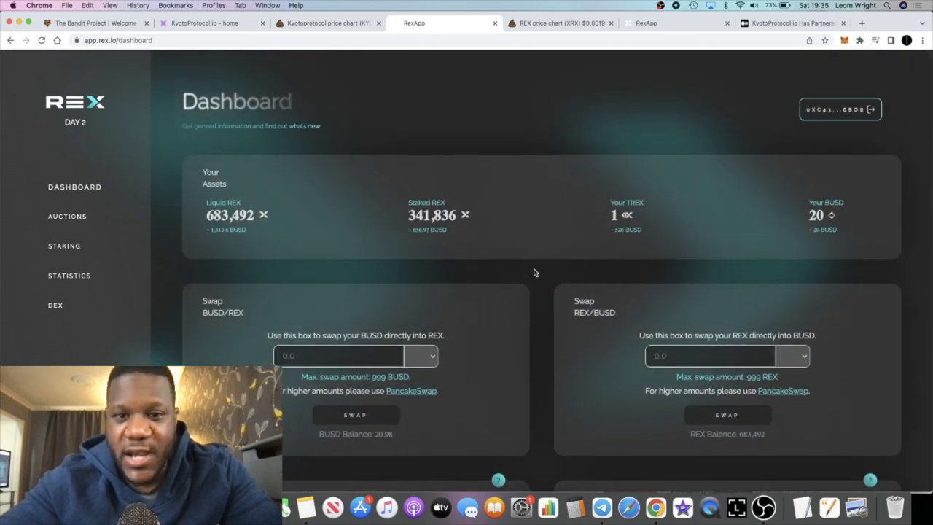
mouse_move(504, 182)
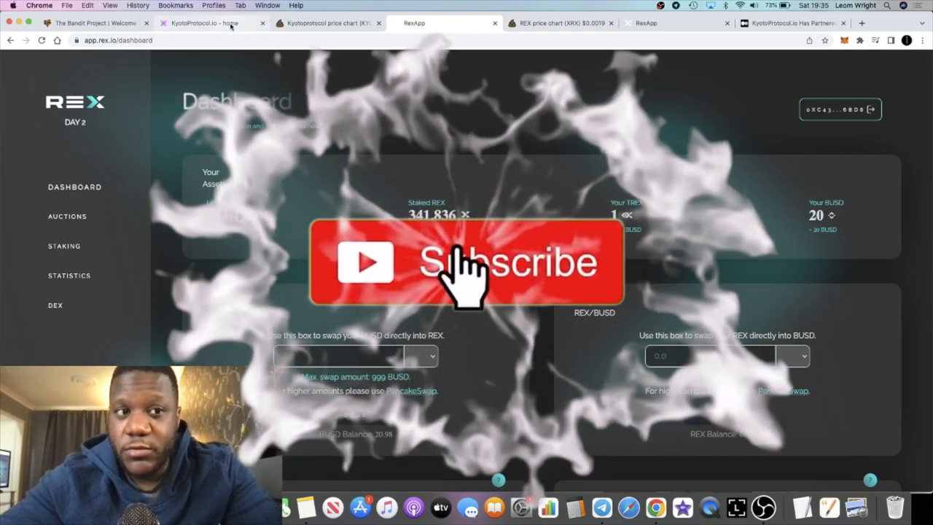
click(206, 23)
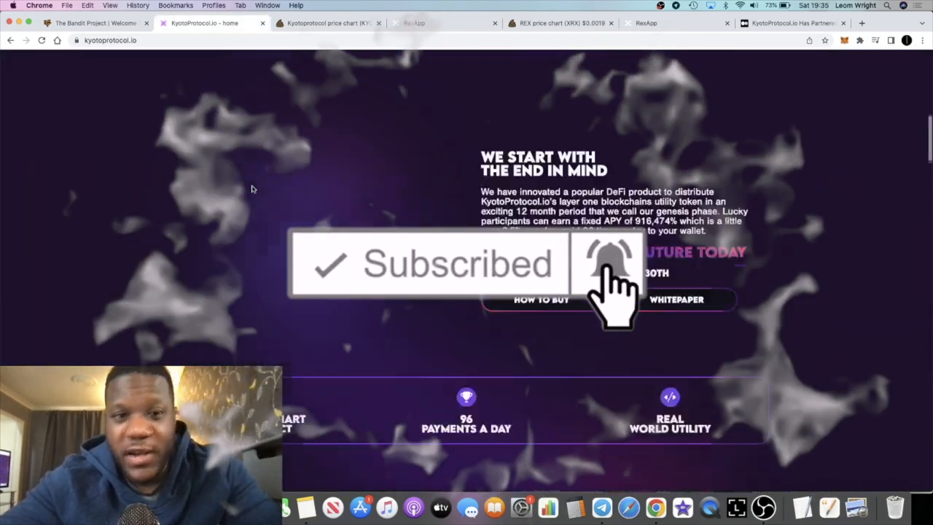